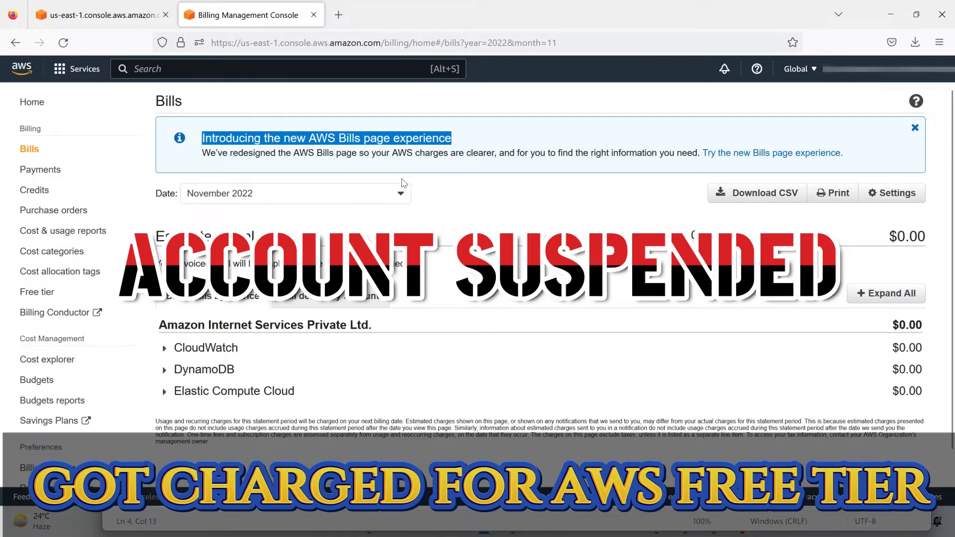
mouse_move(467, 194)
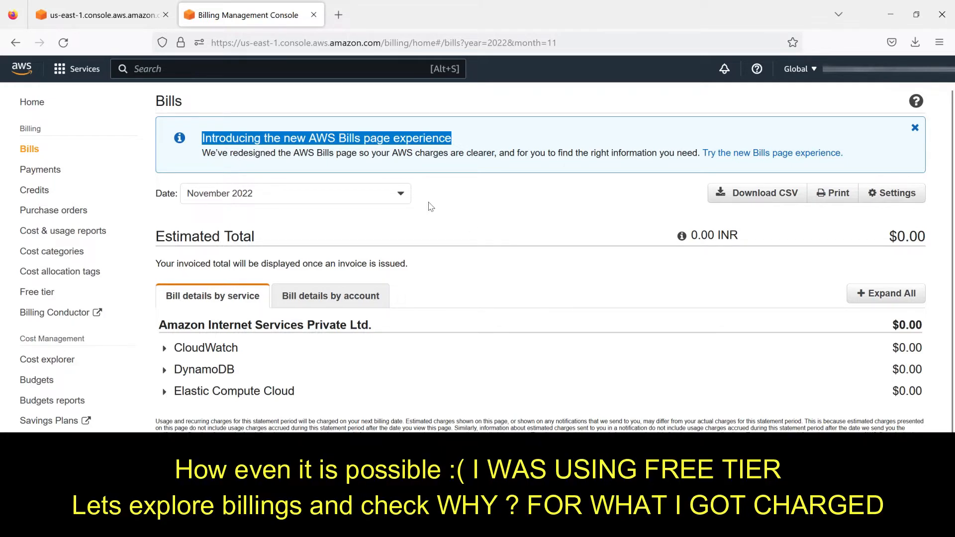
Step: Switch the bill to October 2022 and scroll to its service list totalling $11.42
left_click(296, 193)
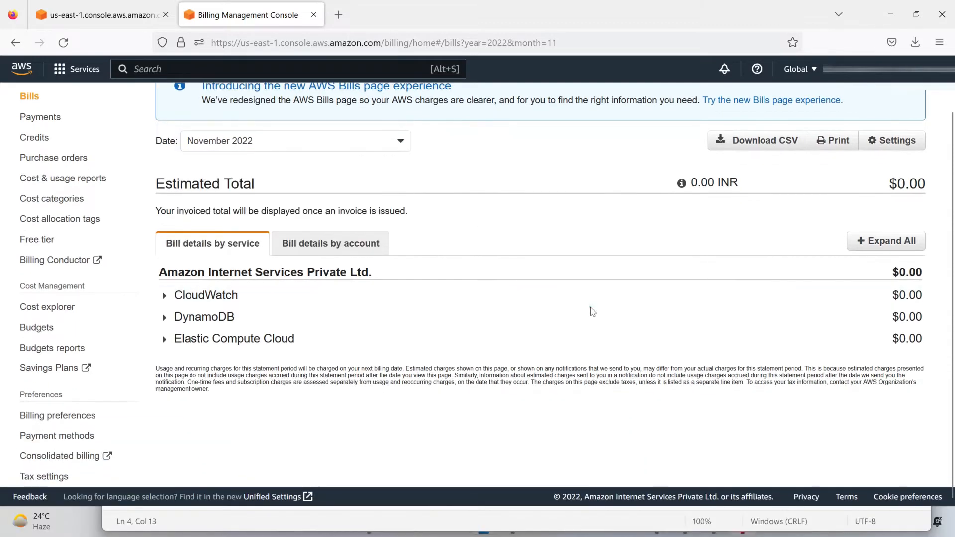
mouse_move(537, 167)
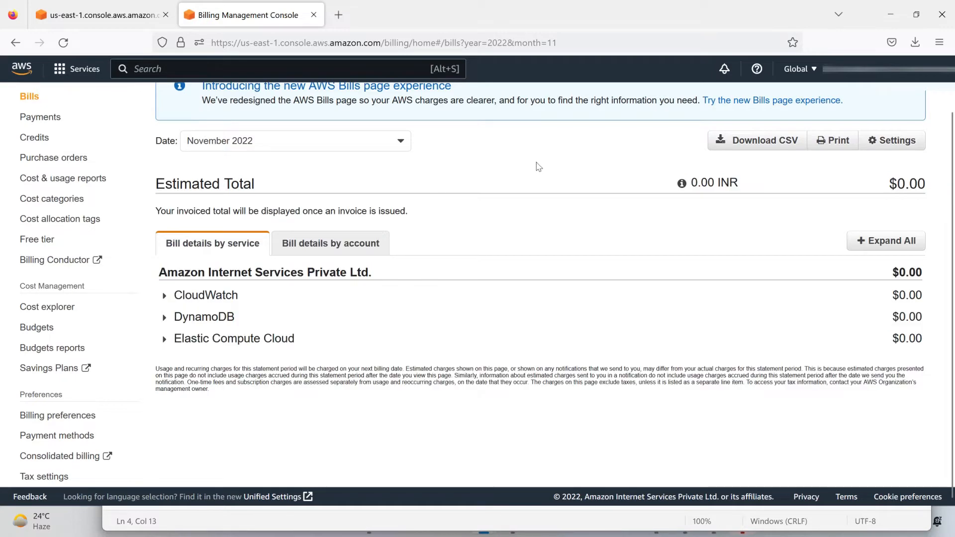
left_click(295, 141)
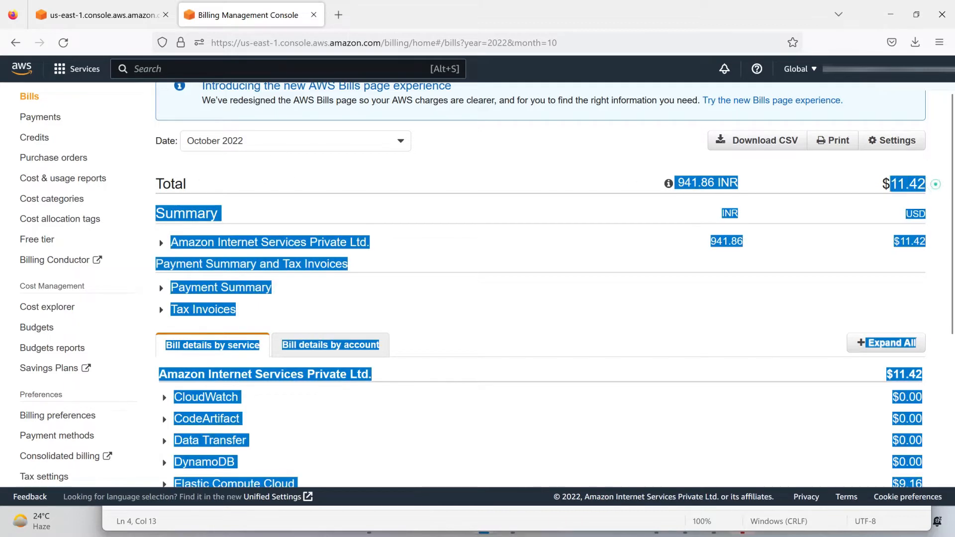
left_click(849, 184)
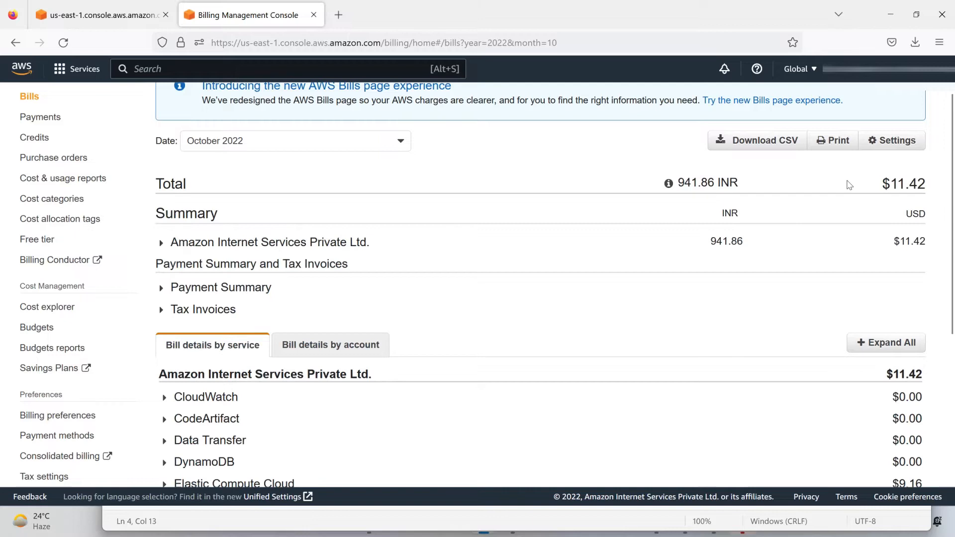
mouse_move(755, 187)
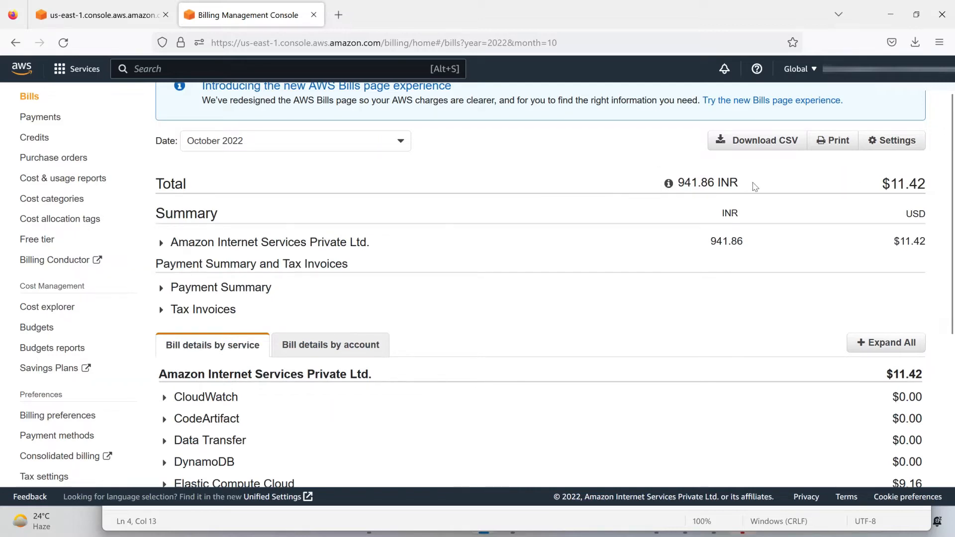
mouse_move(769, 185)
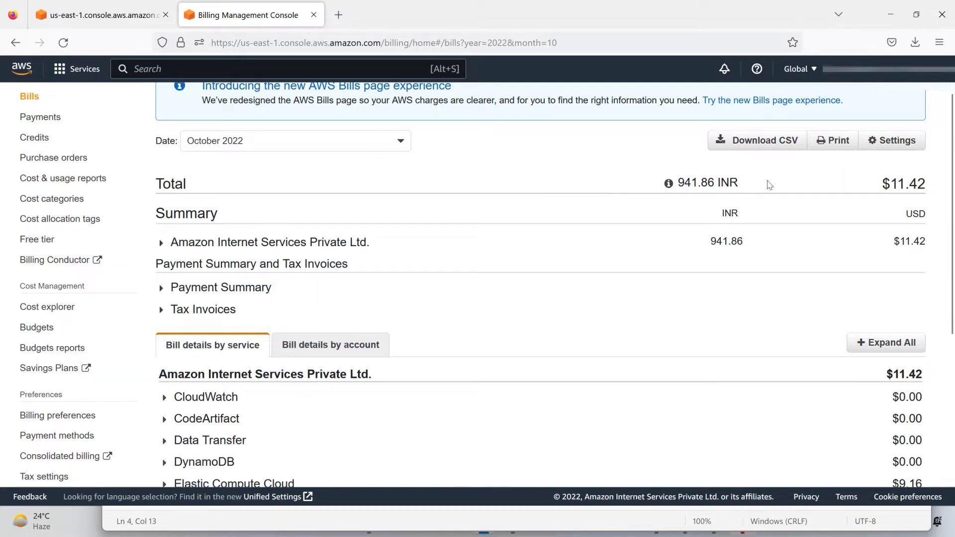
scroll("down", 3)
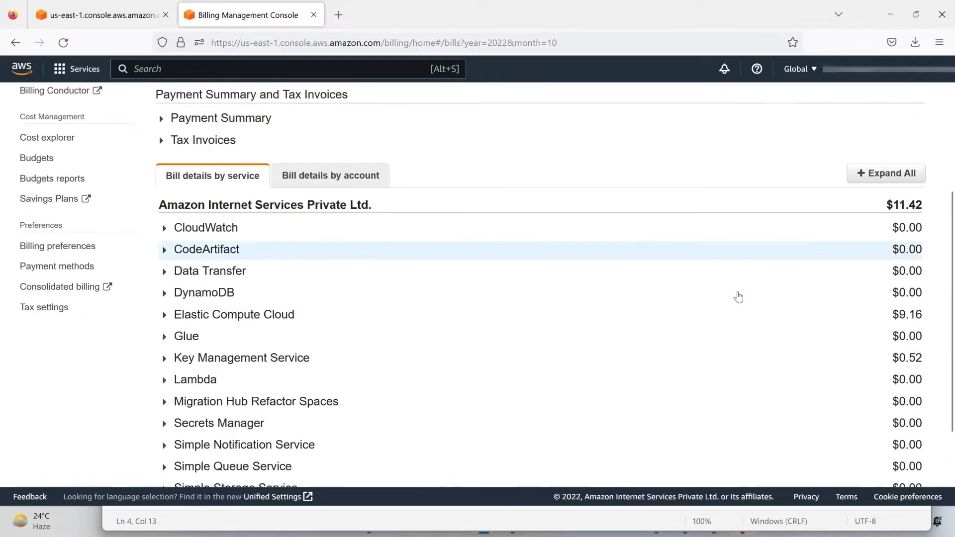
scroll("down", 3)
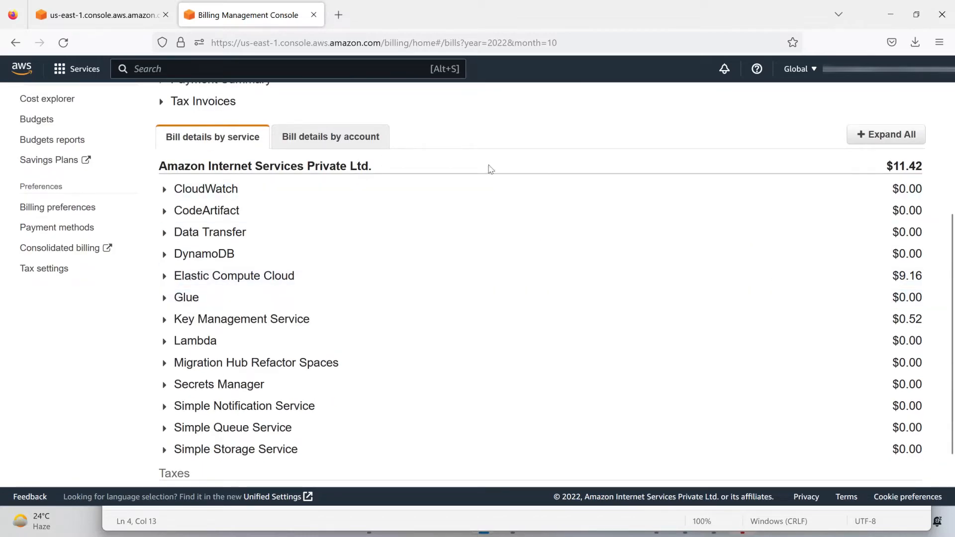
mouse_move(618, 254)
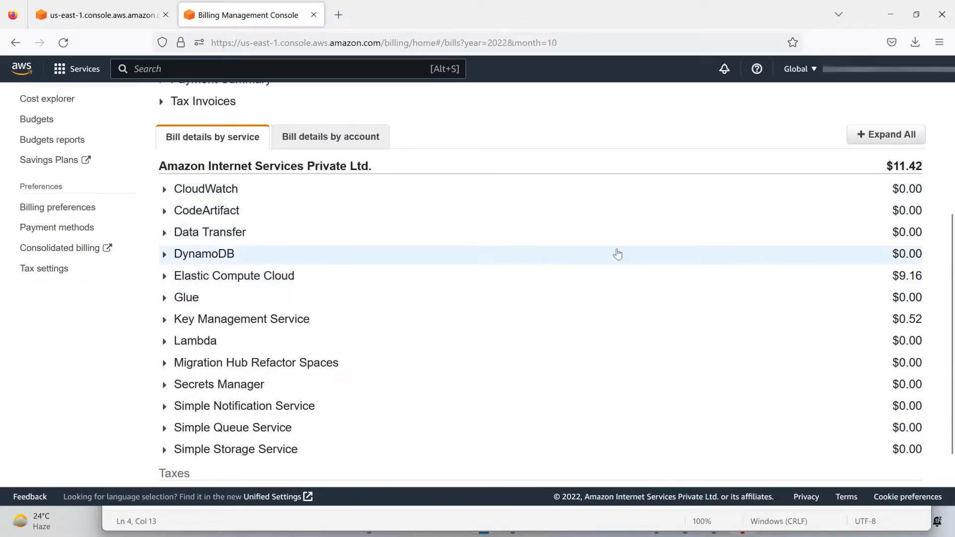
mouse_move(166, 281)
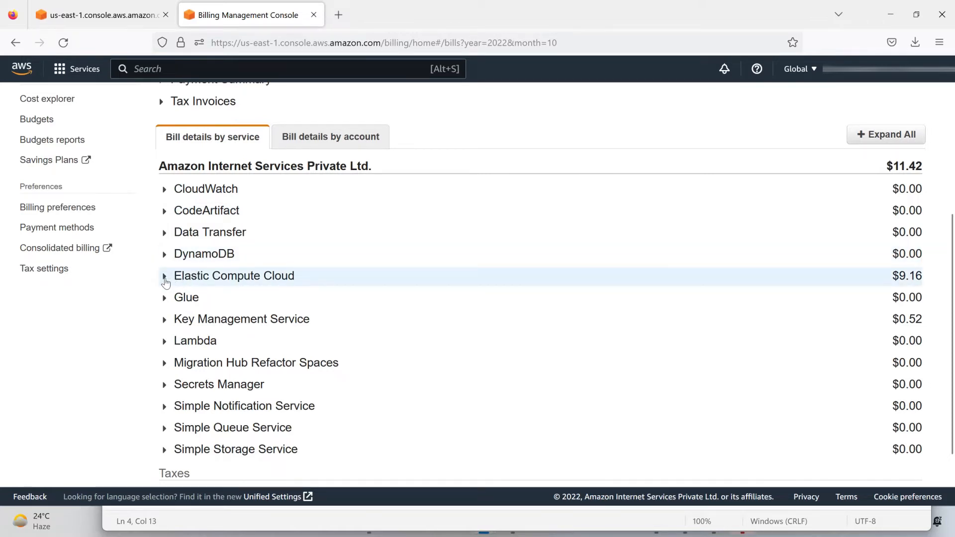
Step: Expand Elastic Compute Cloud to show 738.331 t2.micro hours in Mumbai costing $9.16
left_click(163, 275)
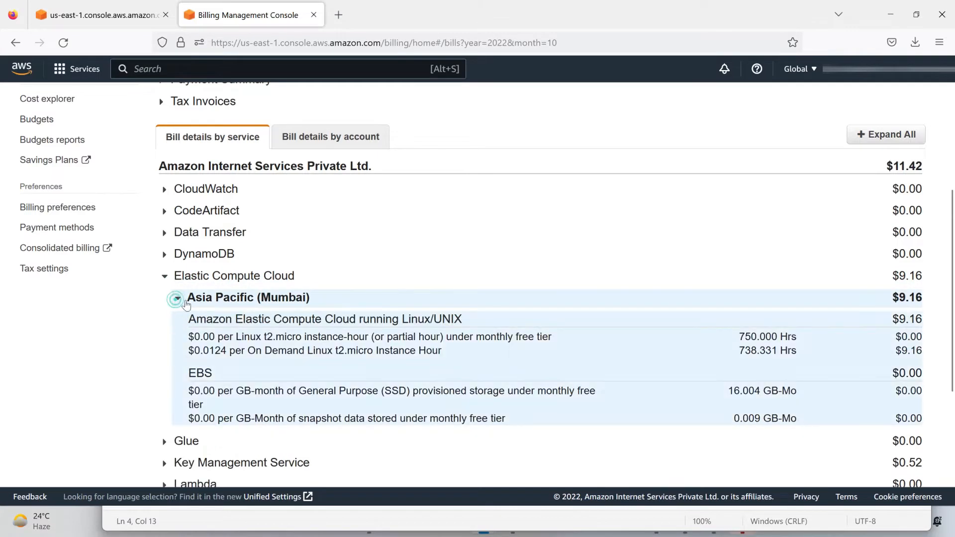
left_click(177, 298)
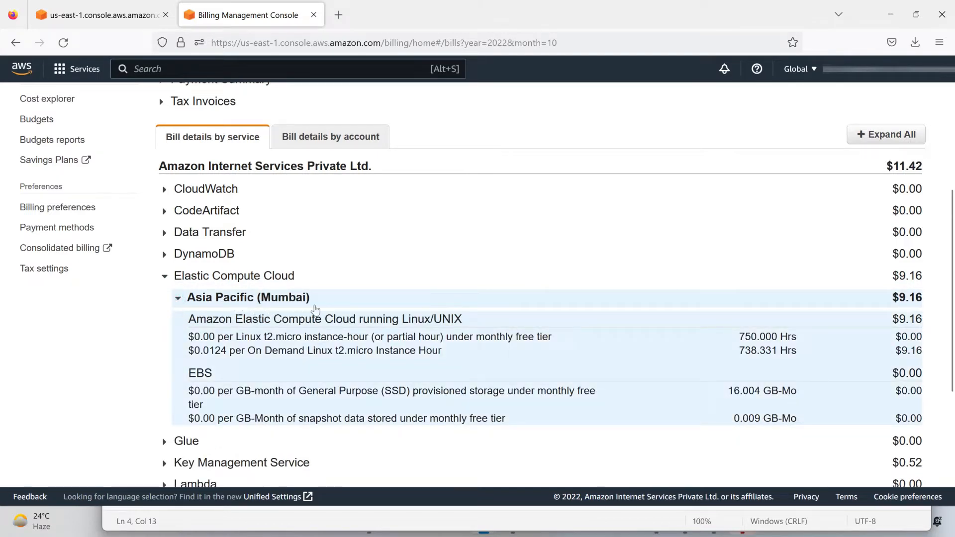
mouse_move(230, 333)
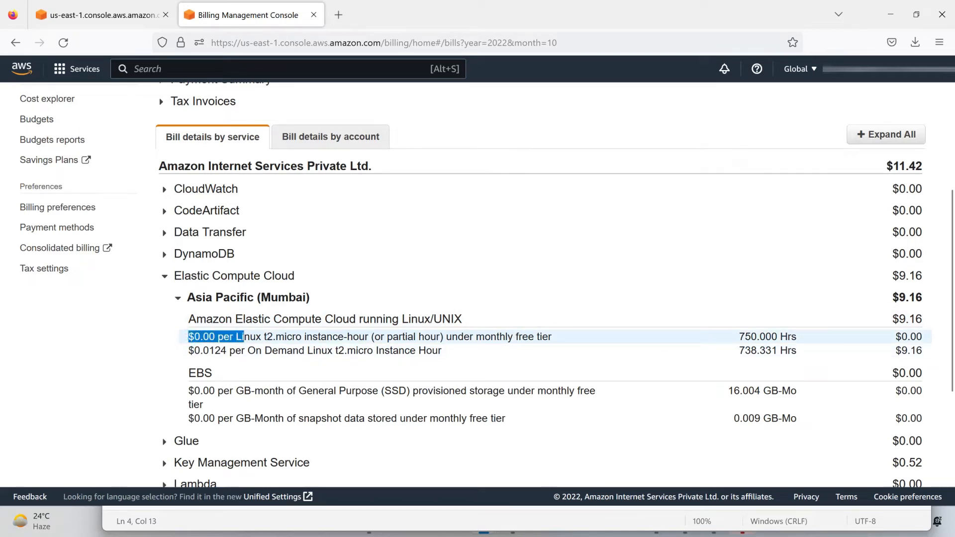
mouse_move(819, 344)
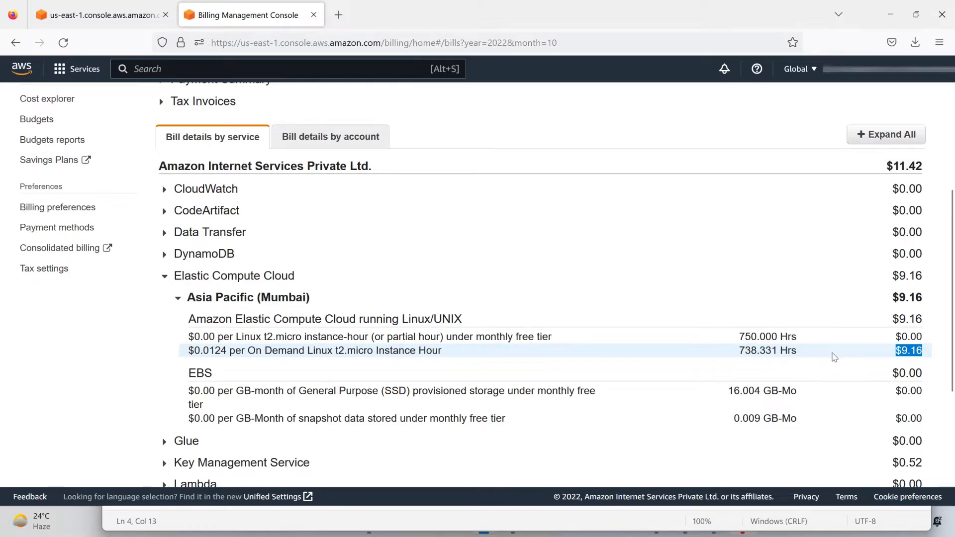
scroll("down", 3)
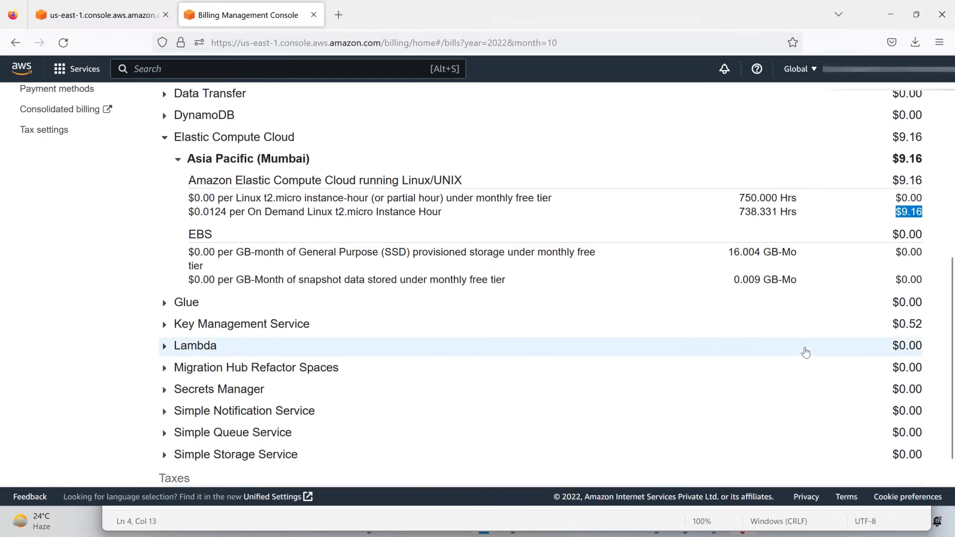
mouse_move(929, 328)
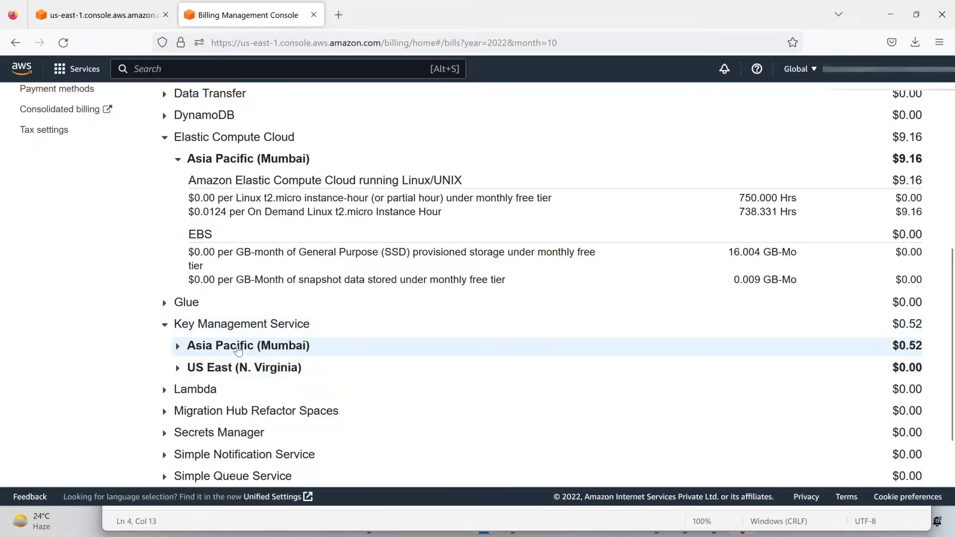
Step: Review the Key Management Service split: $0.52 Mumbai, $0.00 US East (N. Virginia)
scroll("down", 3)
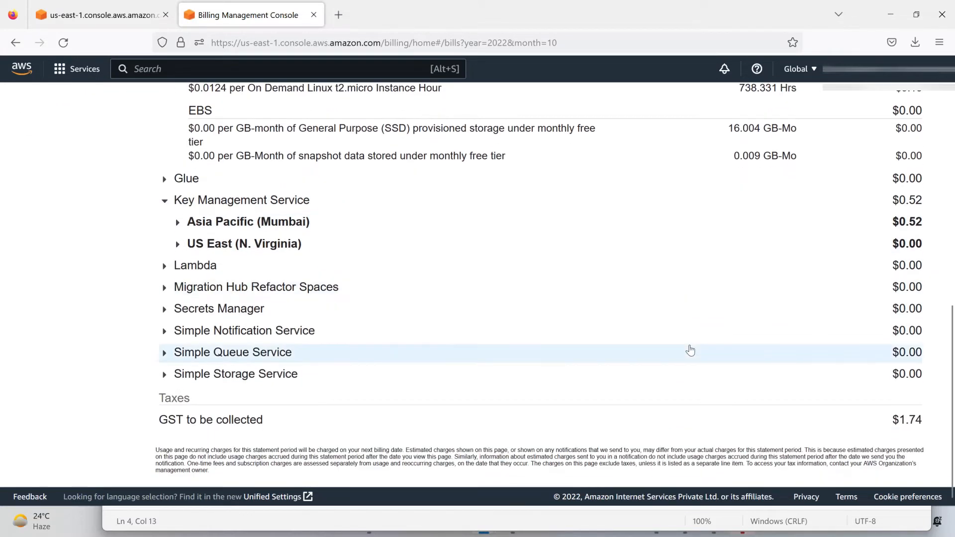
mouse_move(402, 435)
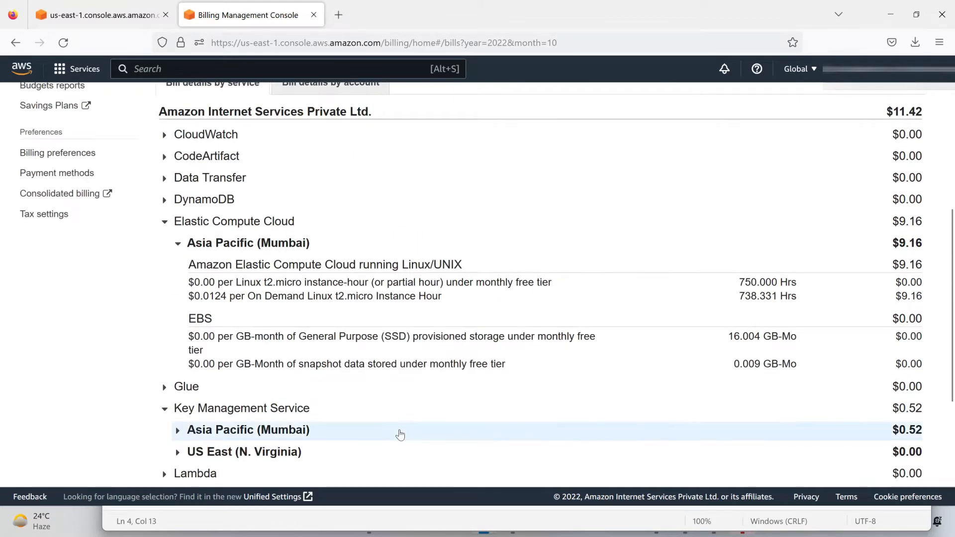
scroll("up", 3)
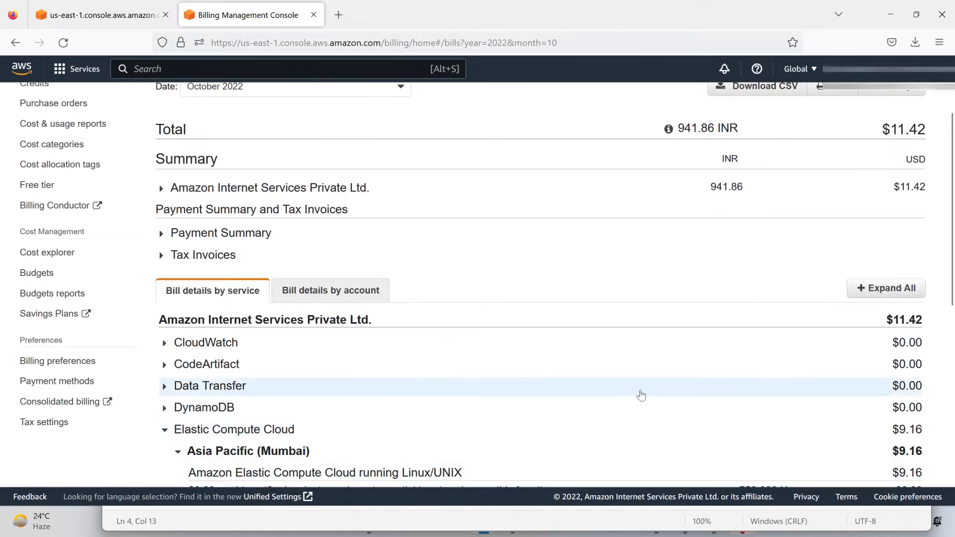
mouse_move(938, 323)
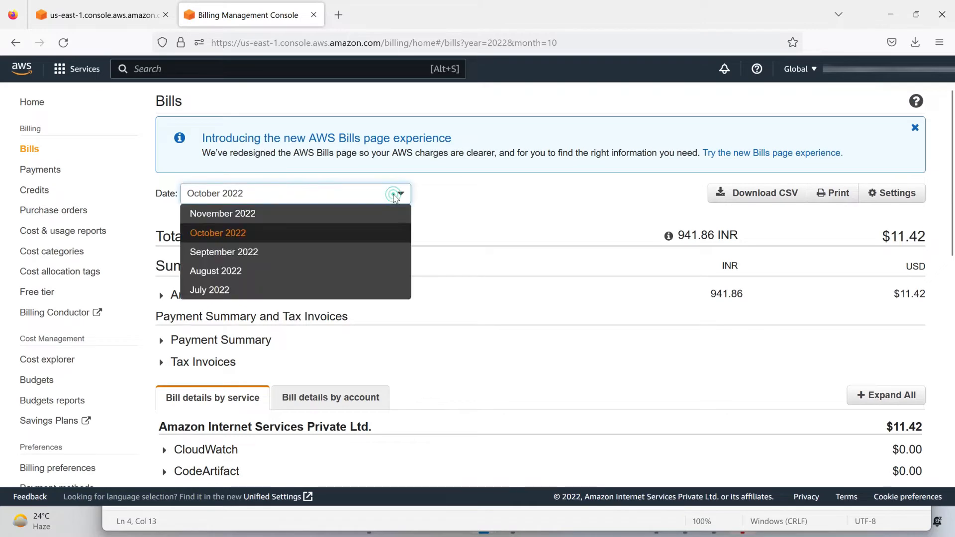
left_click(224, 252)
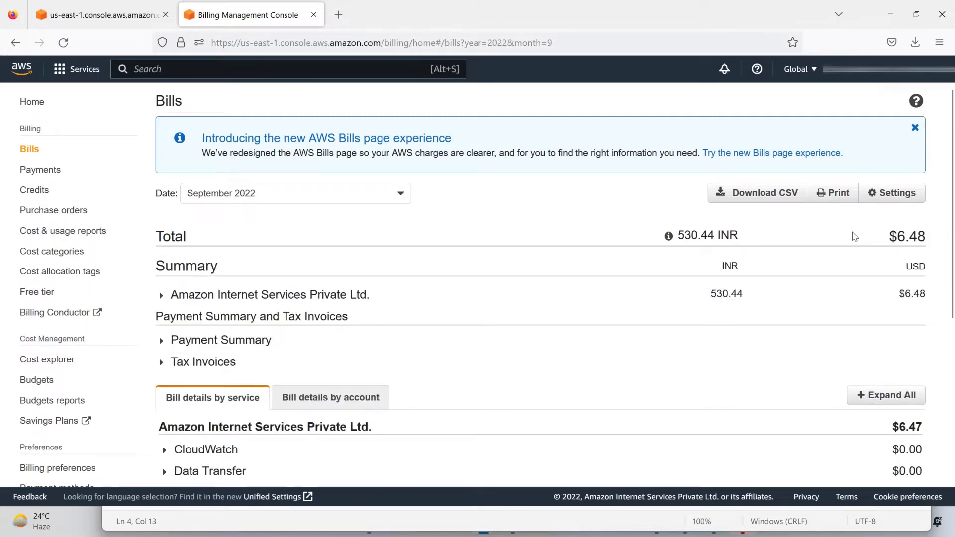
mouse_move(572, 358)
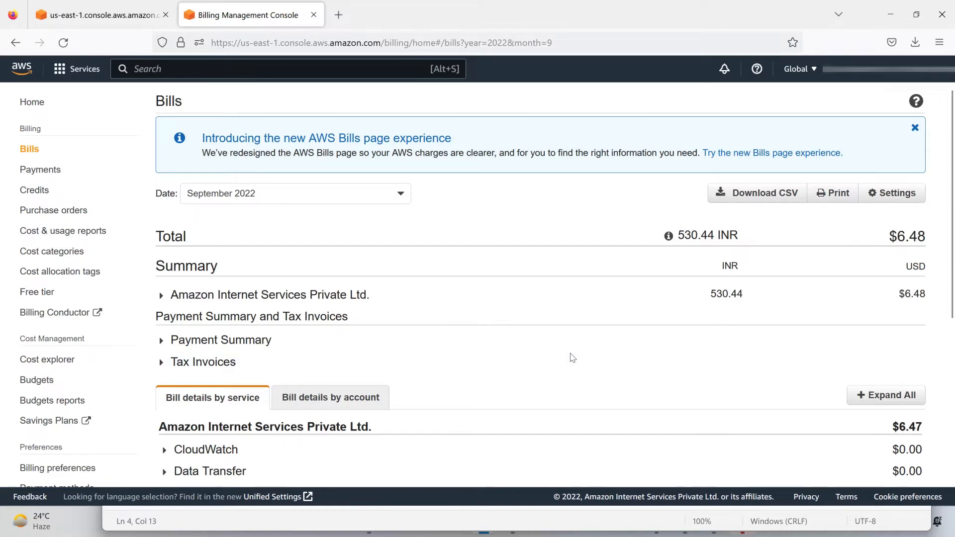
scroll("down", 3)
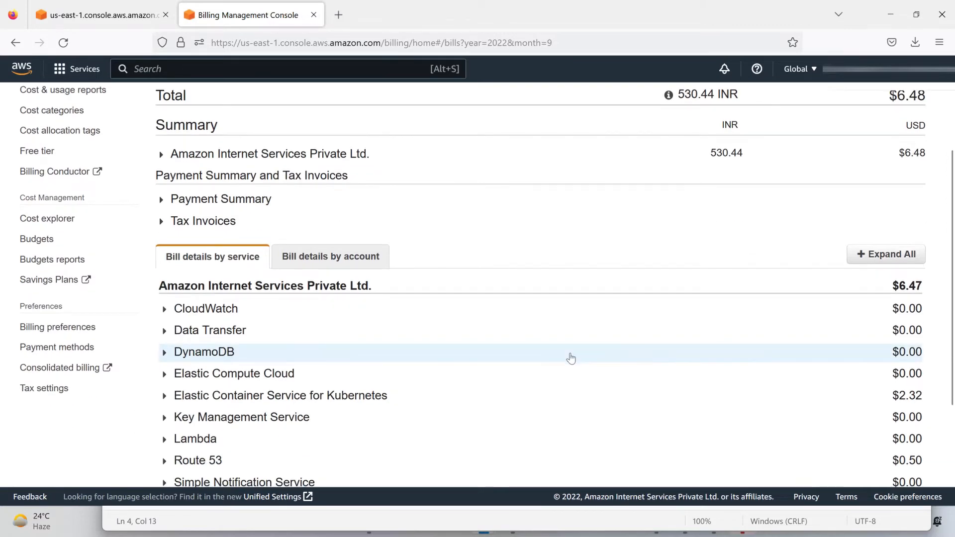
scroll("down", 3)
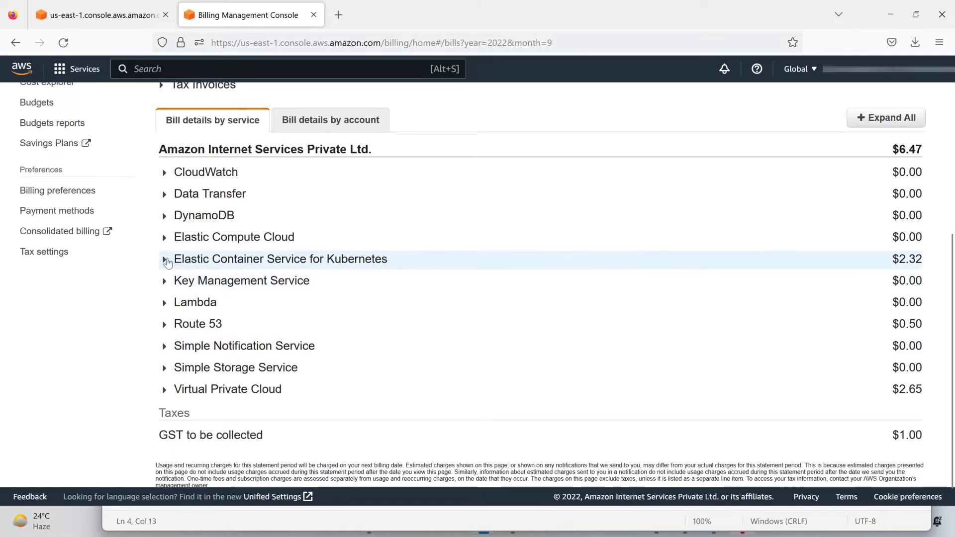
Step: Expand the Kubernetes charge to show 23.244 EKS cluster hours in Mumbai costing $2.32
left_click(165, 259)
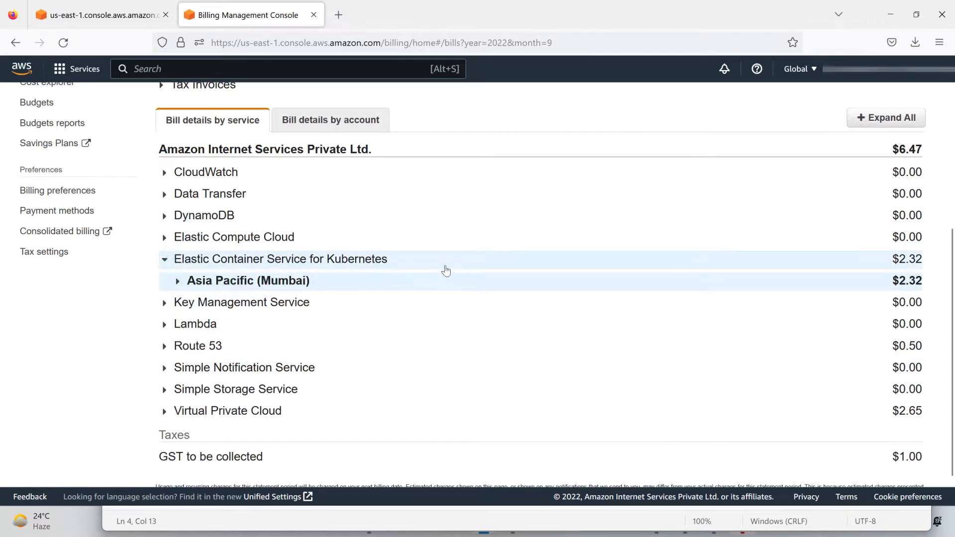
left_click(177, 281)
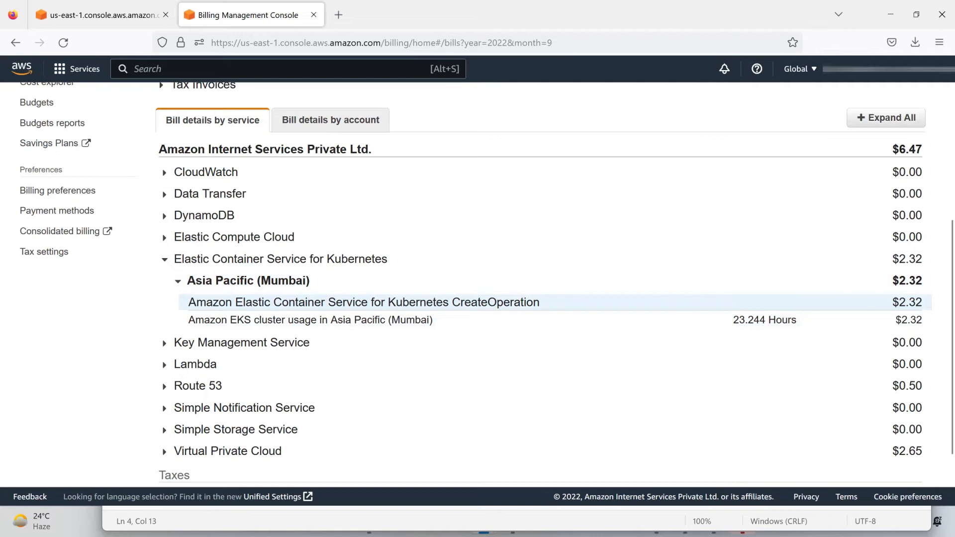
mouse_move(505, 315)
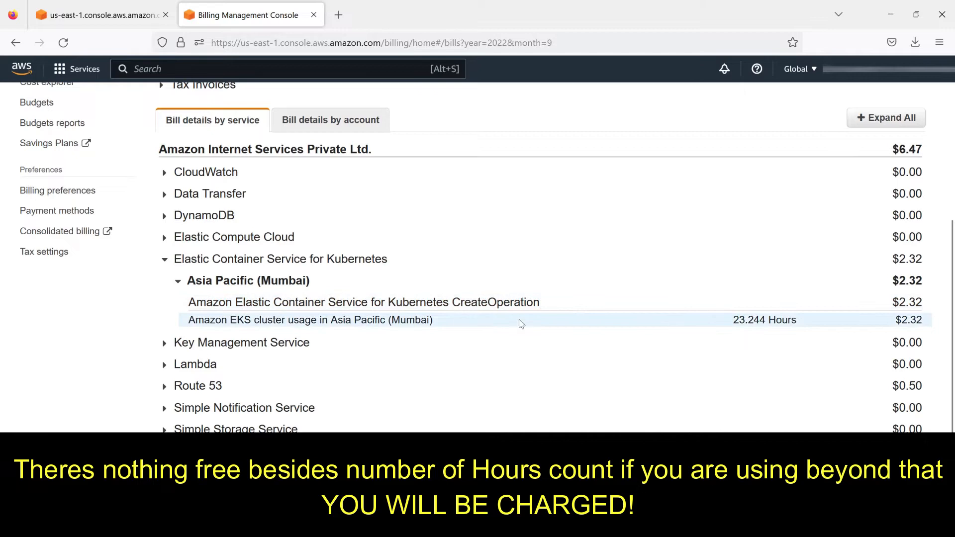
mouse_move(782, 342)
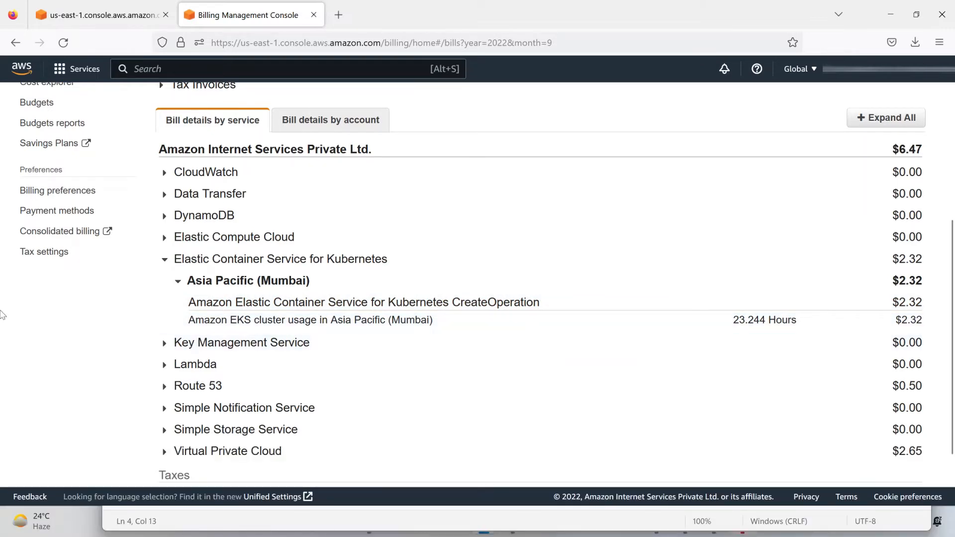
scroll("down", 3)
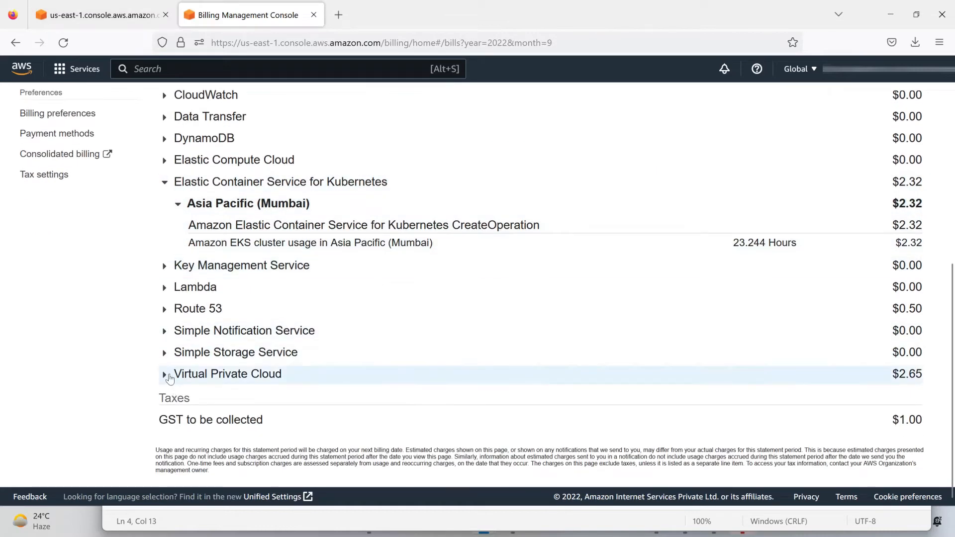
Step: Expand Virtual Private Cloud to show its $2.65 comes from Asia Pacific (Mumbai)
left_click(164, 374)
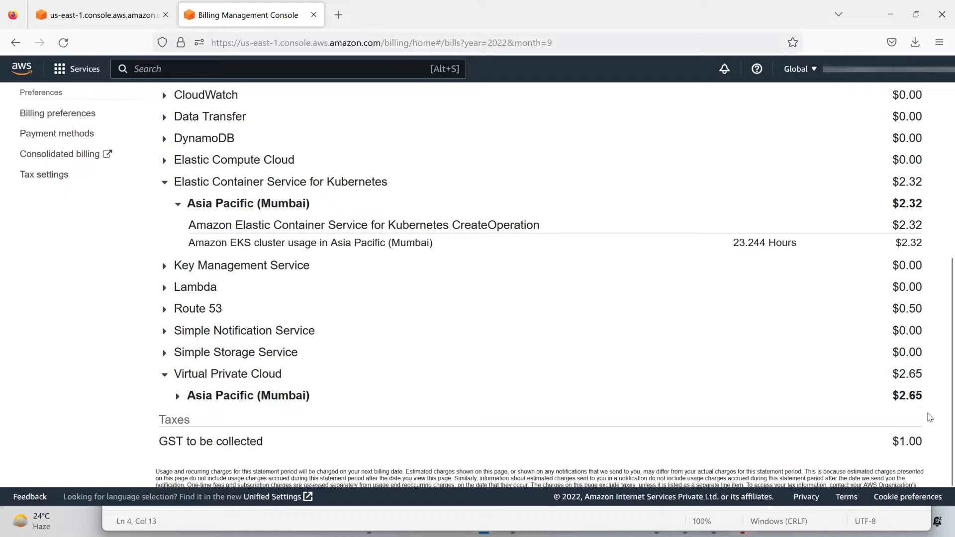
mouse_move(921, 413)
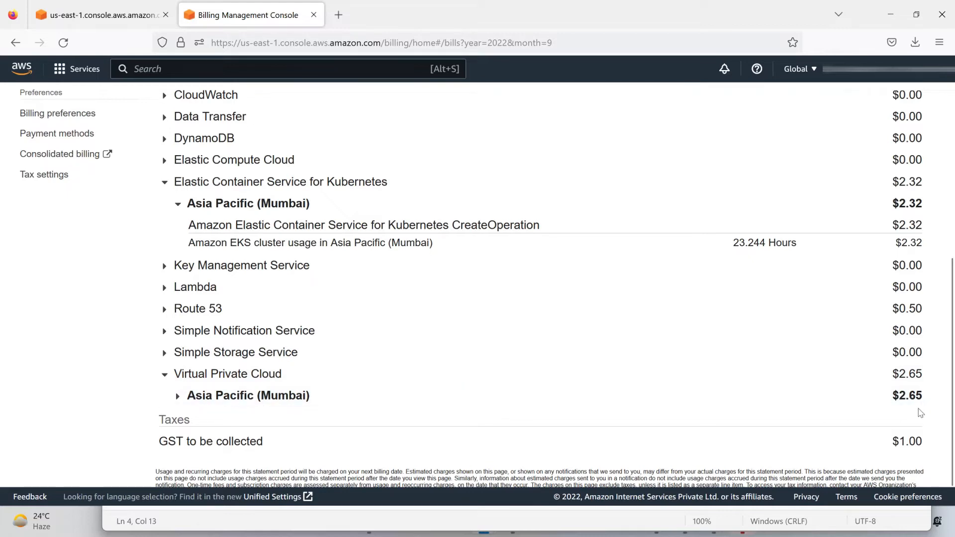
scroll("down", 3)
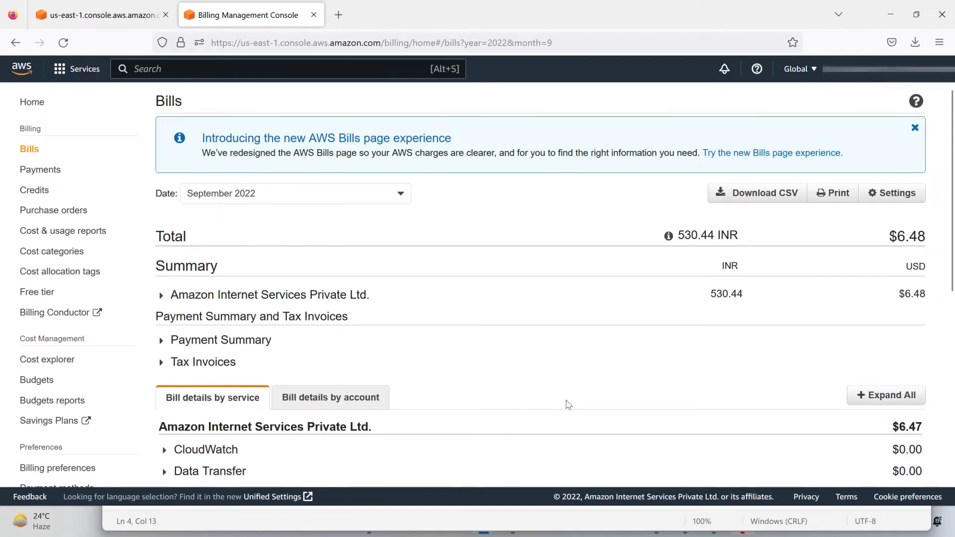
left_click(401, 193)
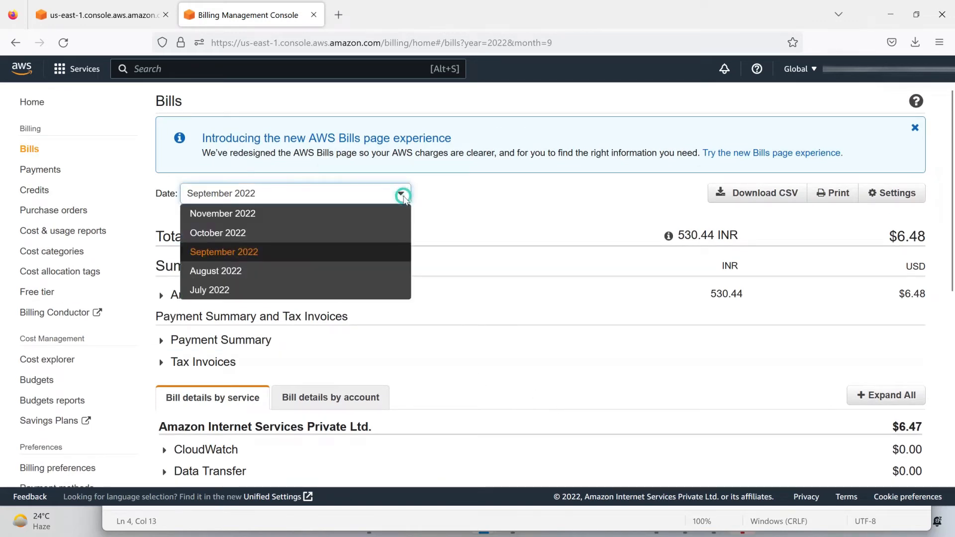
mouse_move(215, 271)
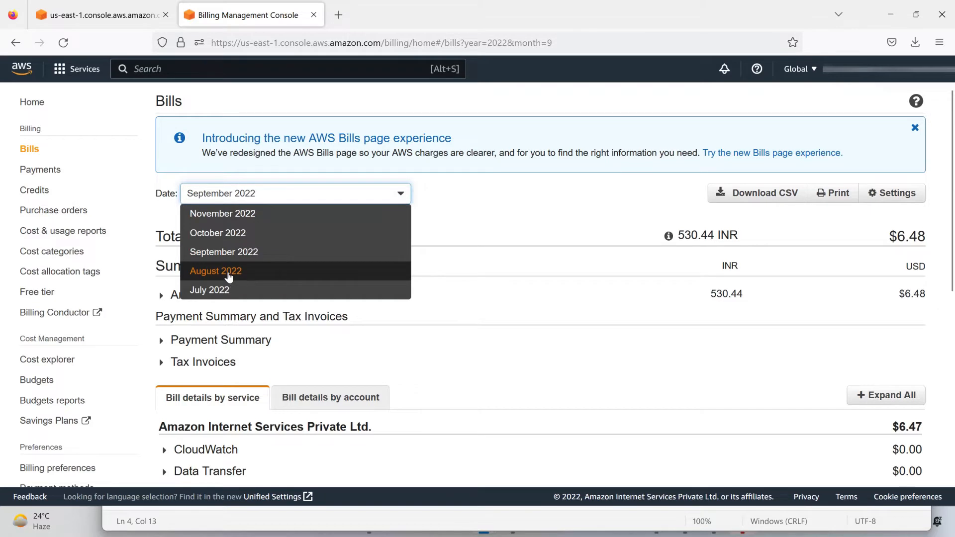
Step: Show the August 2022 bill ($6.03) and expand the Route 53 Global line items
left_click(215, 270)
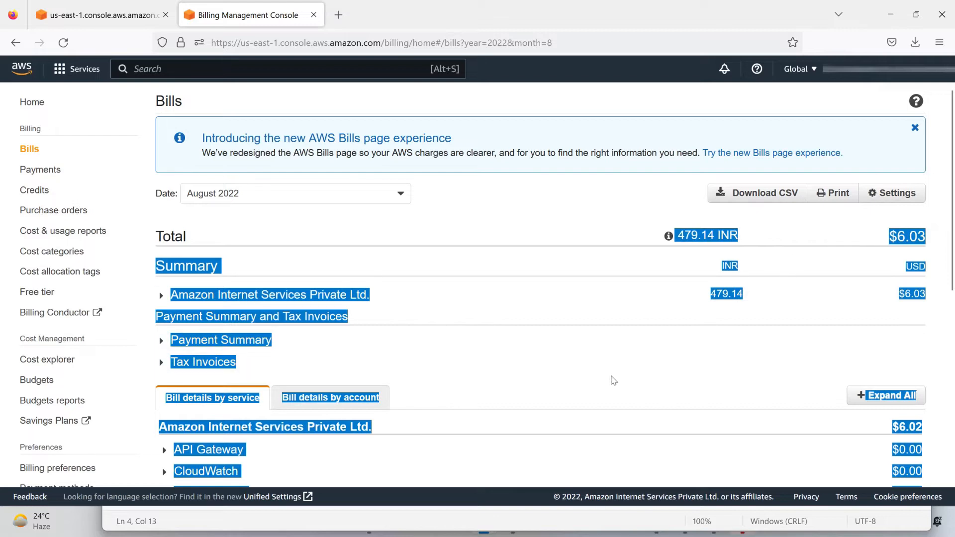
scroll("down", 3)
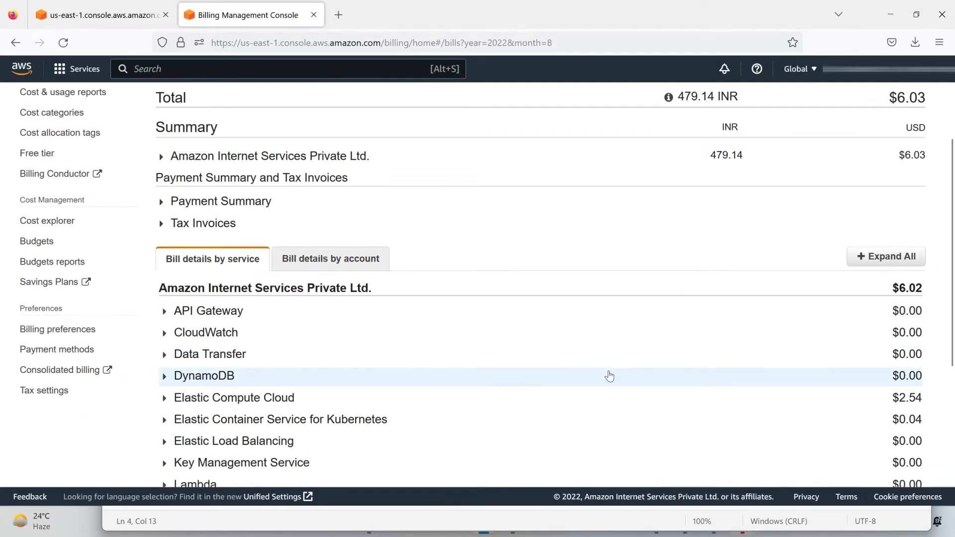
scroll("down", 3)
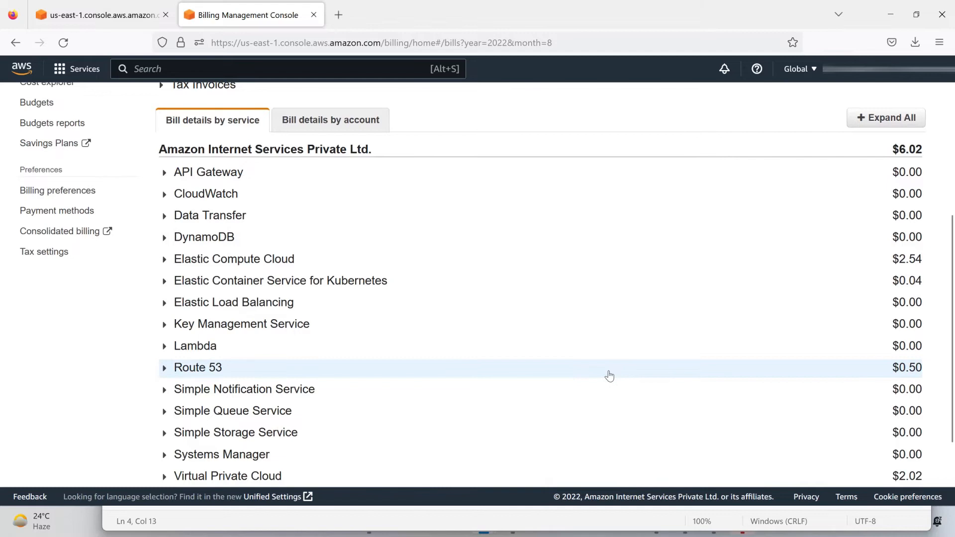
left_click(164, 367)
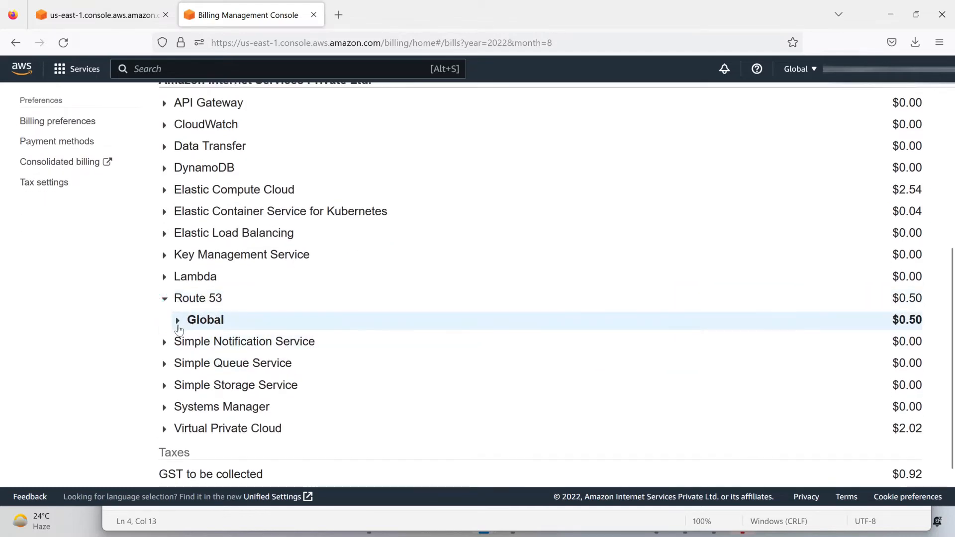
left_click(178, 319)
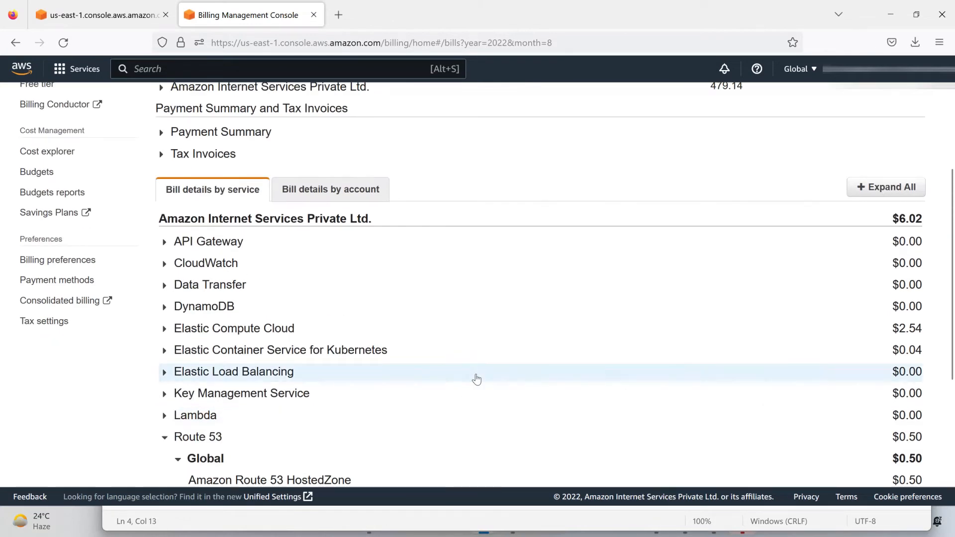
Step: Expand the Elastic Compute Cloud and Virtual Private Cloud charges by region
left_click(164, 307)
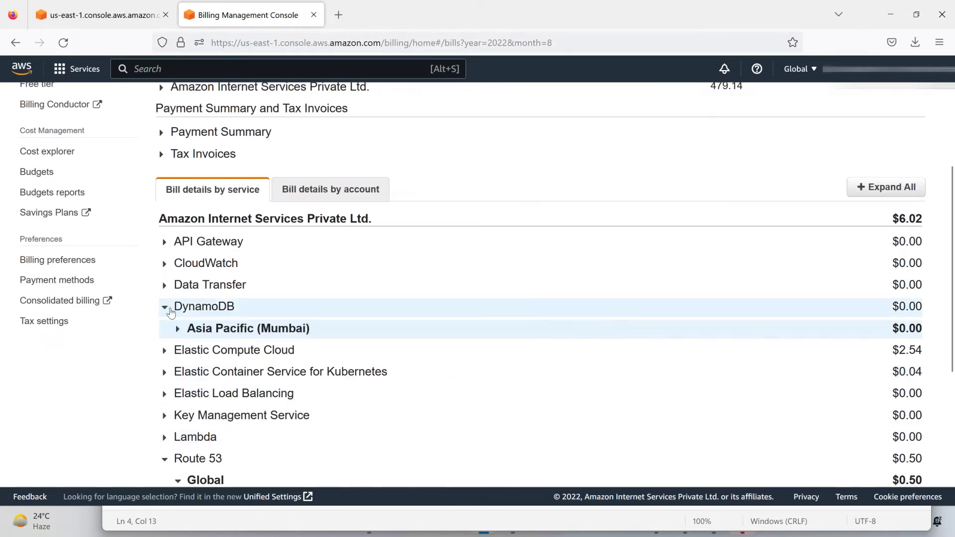
left_click(164, 306)
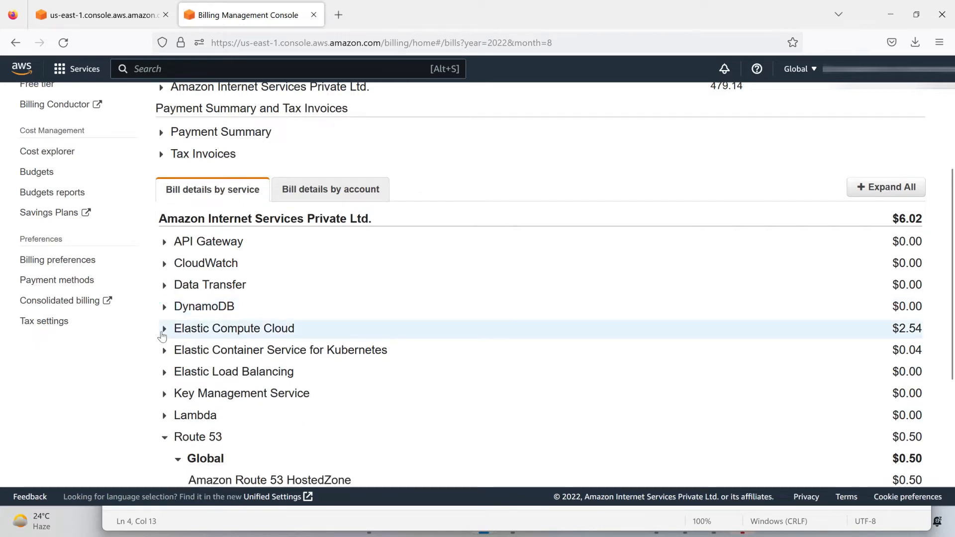
left_click(163, 328)
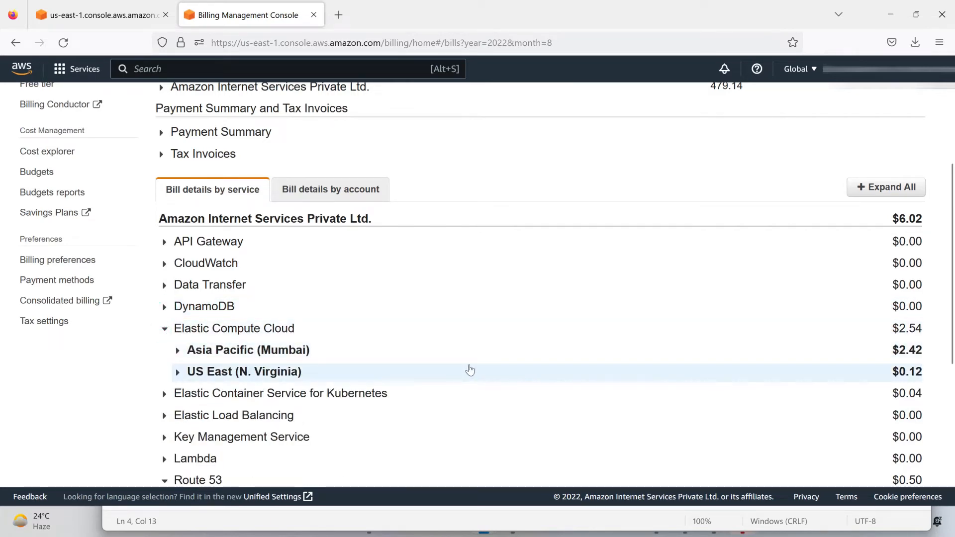
scroll("down", 3)
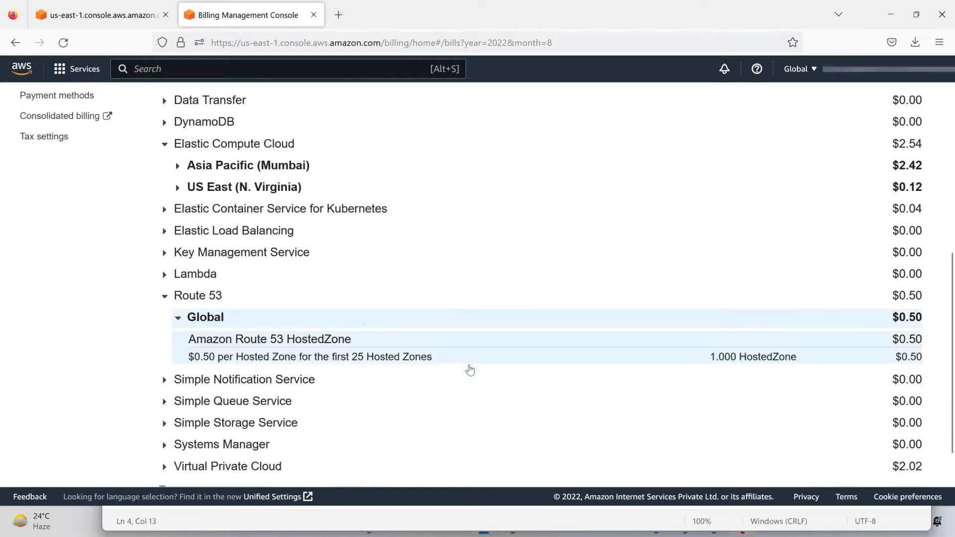
scroll("down", 3)
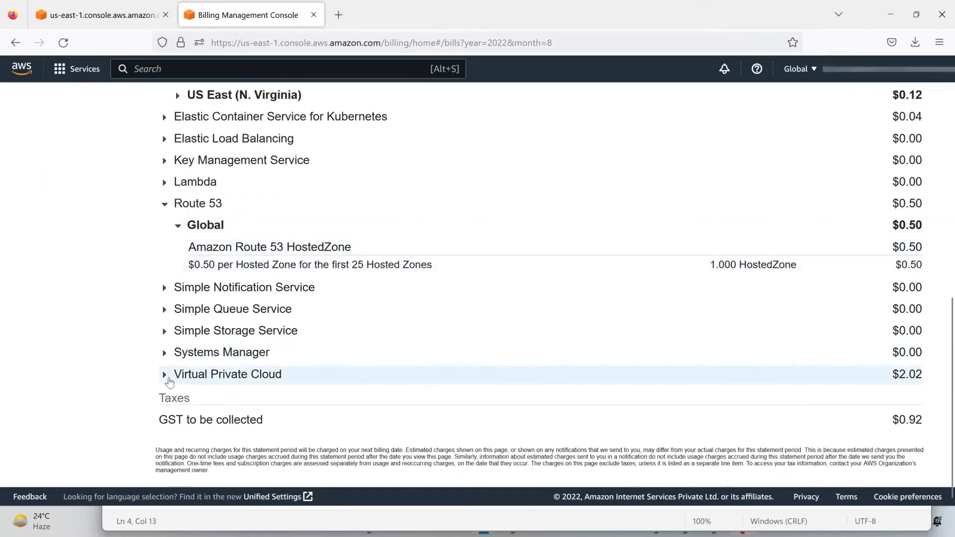
left_click(165, 375)
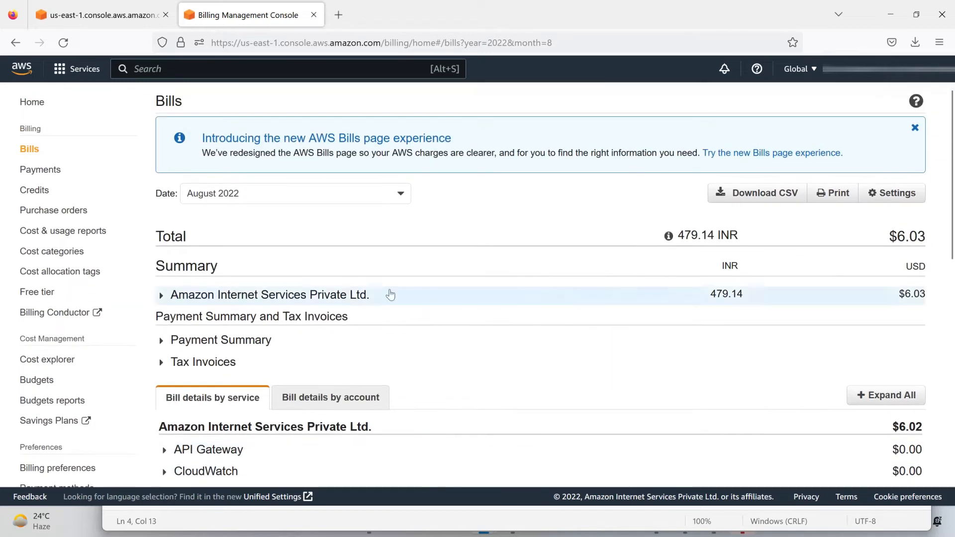
Step: Show the July 2022 bill totalling $0.10, then go to the Payments page
left_click(400, 193)
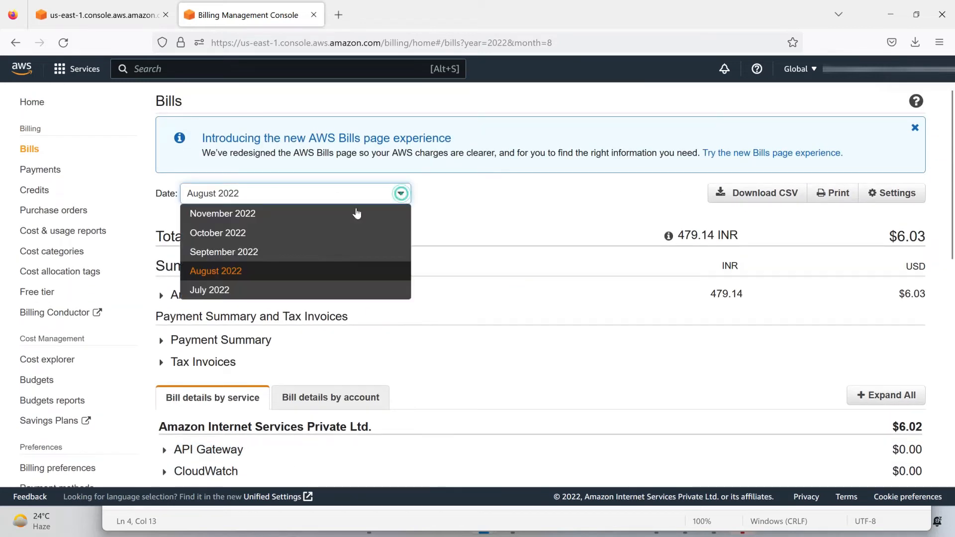
left_click(209, 290)
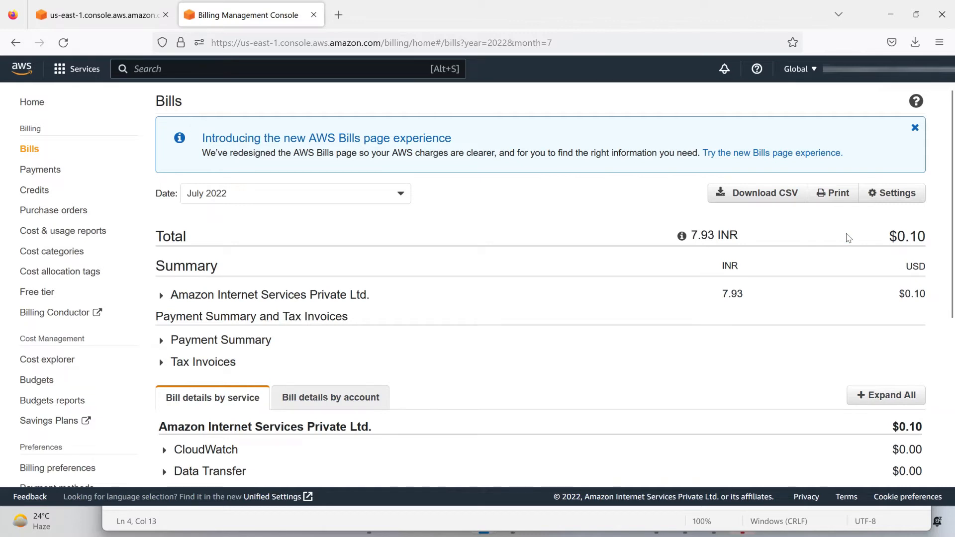
scroll("down", 3)
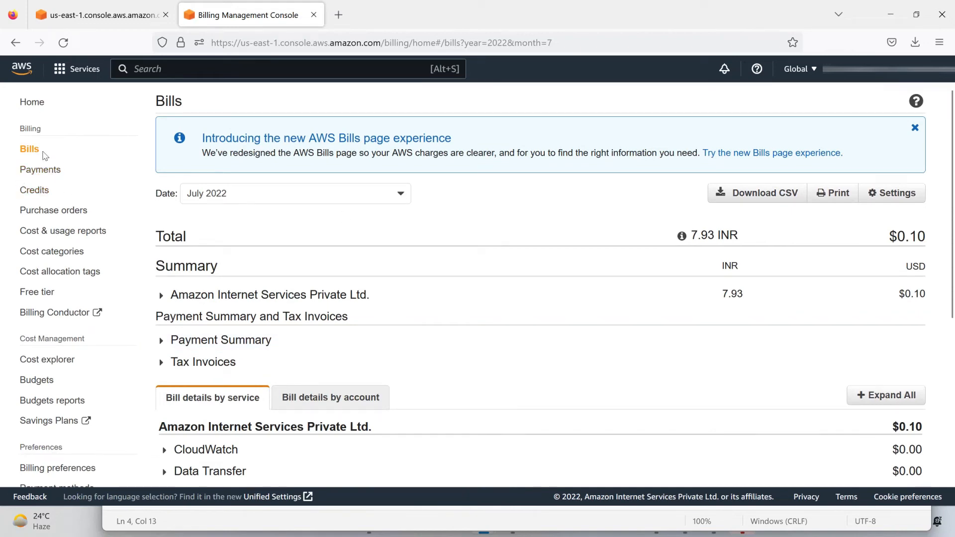
left_click(40, 169)
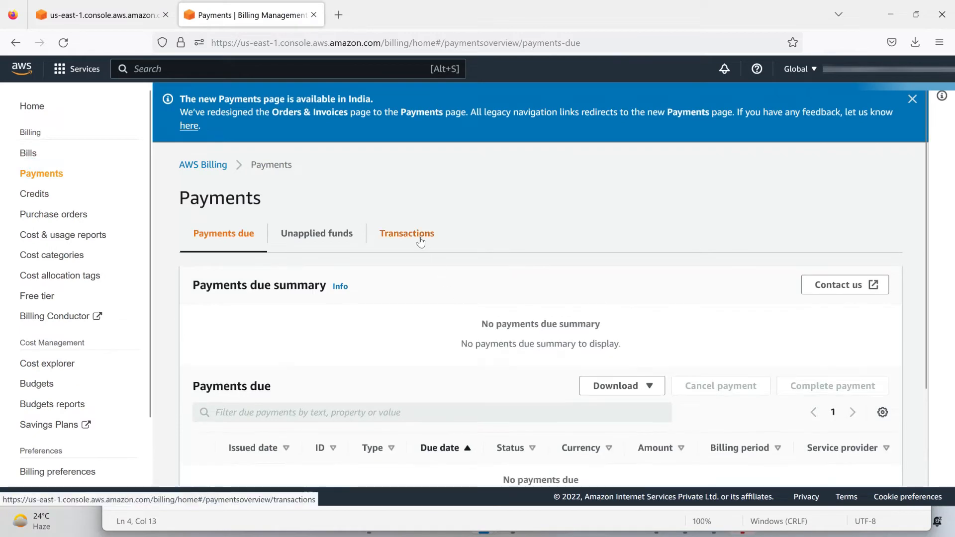
Step: List the four paid transactions for July–October 2022, then return to the dashboard home
left_click(406, 233)
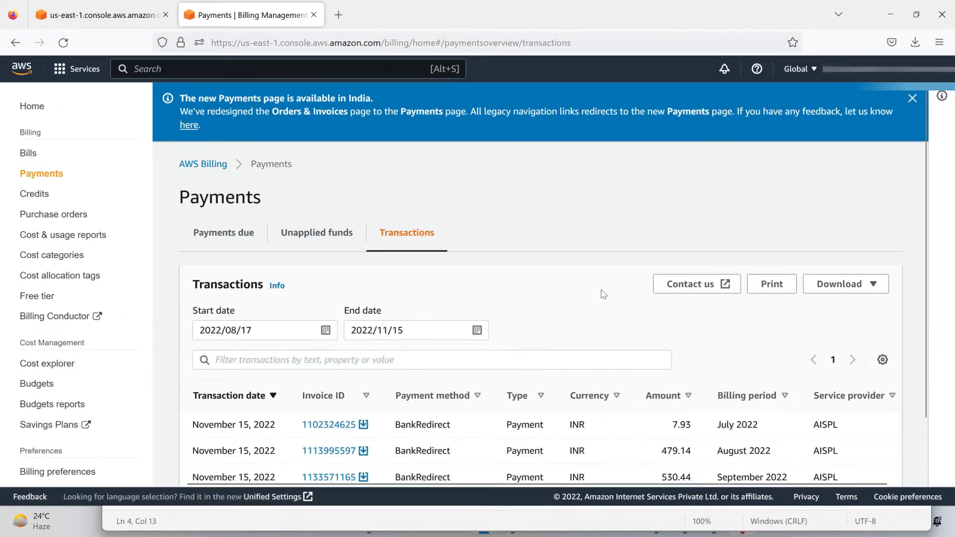
left_click(912, 98)
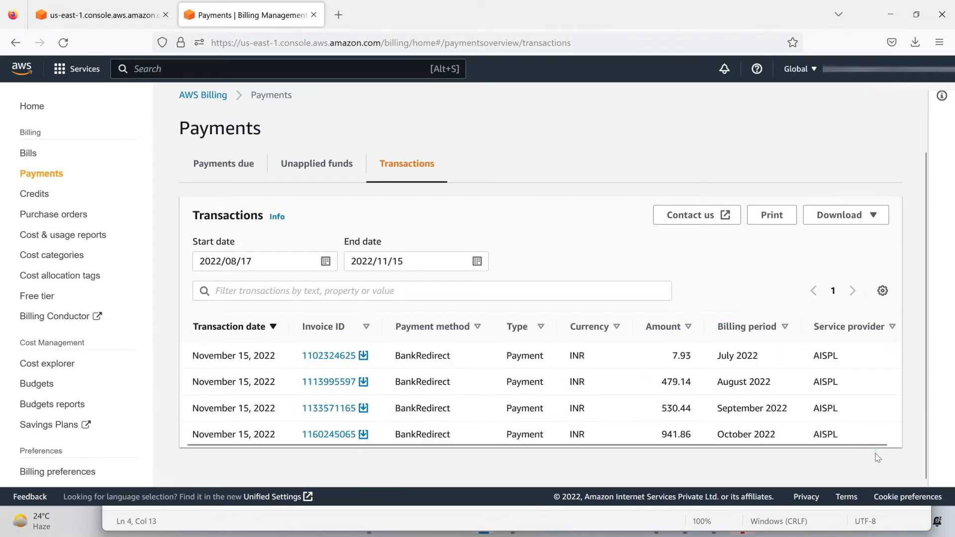
mouse_move(872, 459)
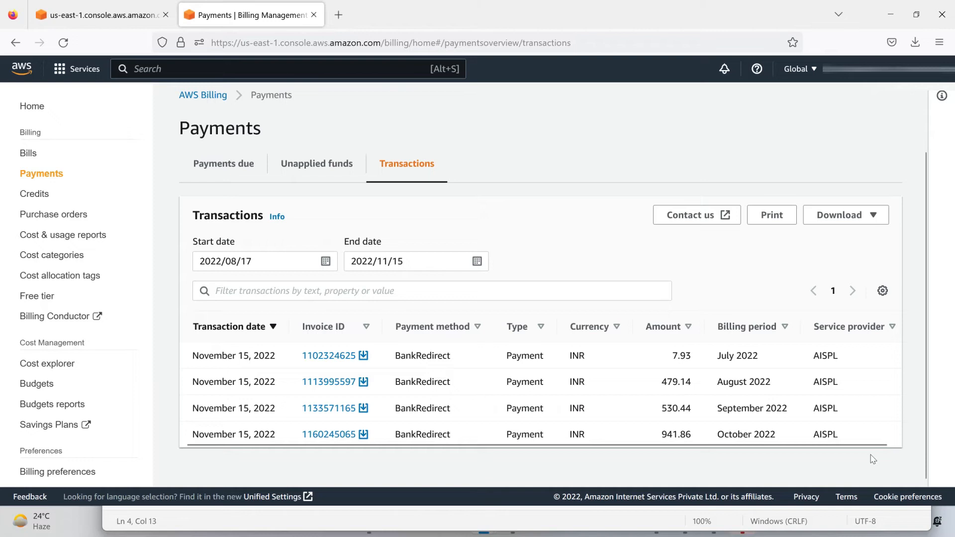
mouse_move(589, 307)
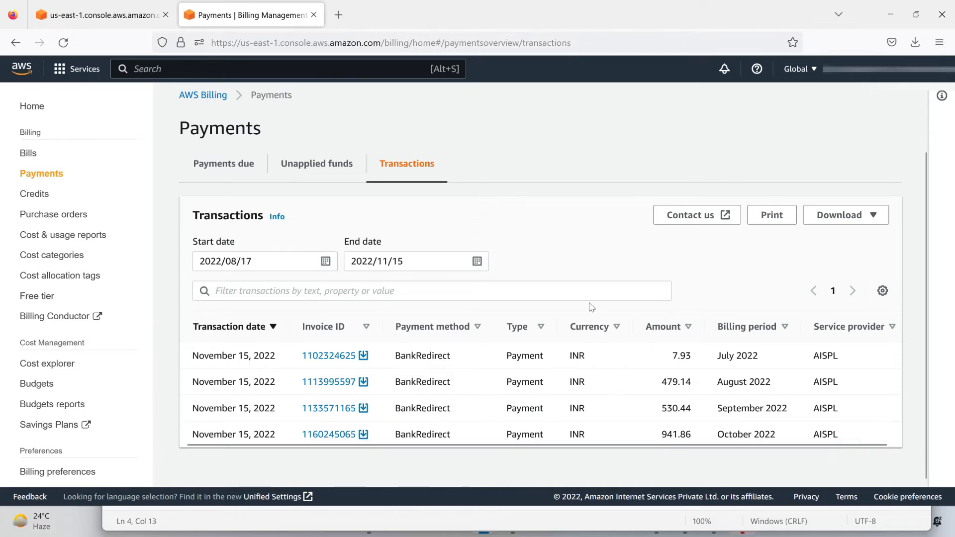
mouse_move(471, 193)
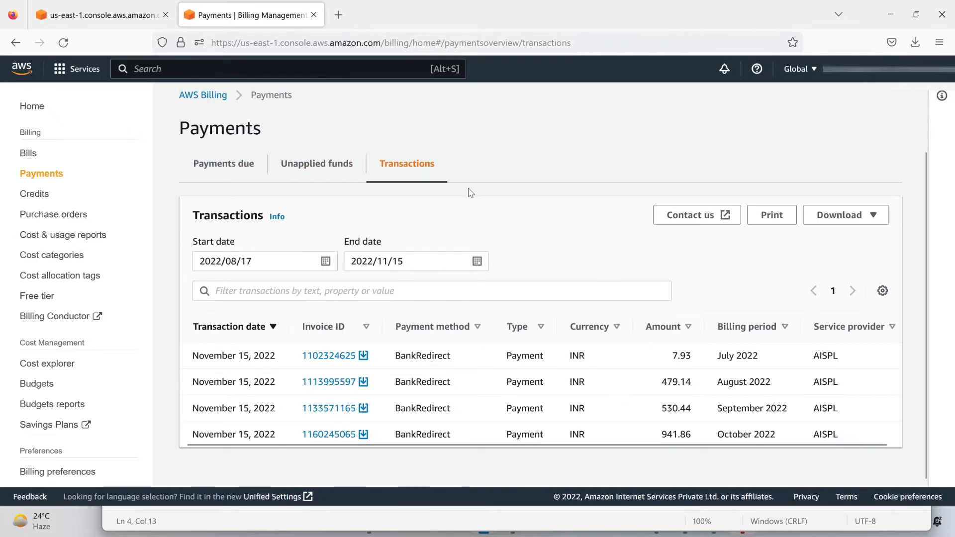
mouse_move(486, 196)
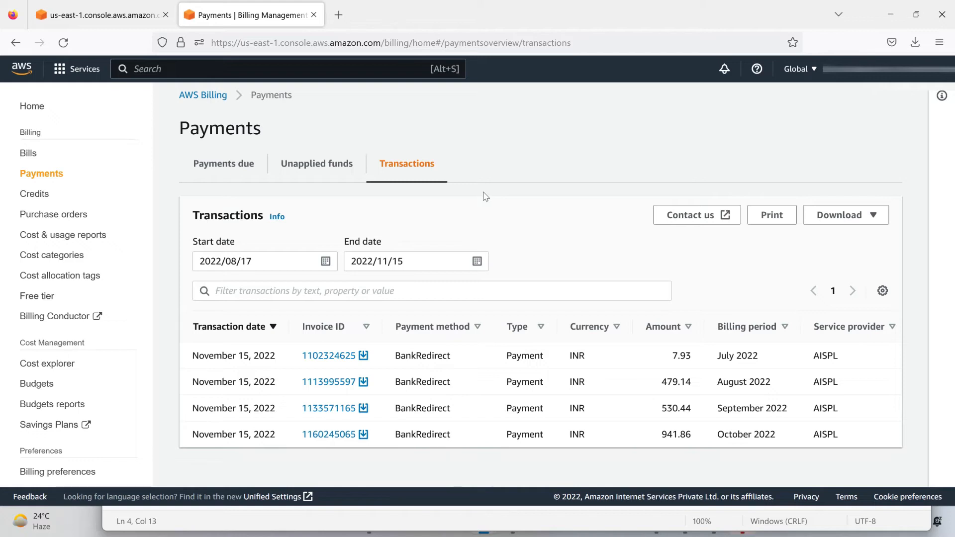
left_click(31, 105)
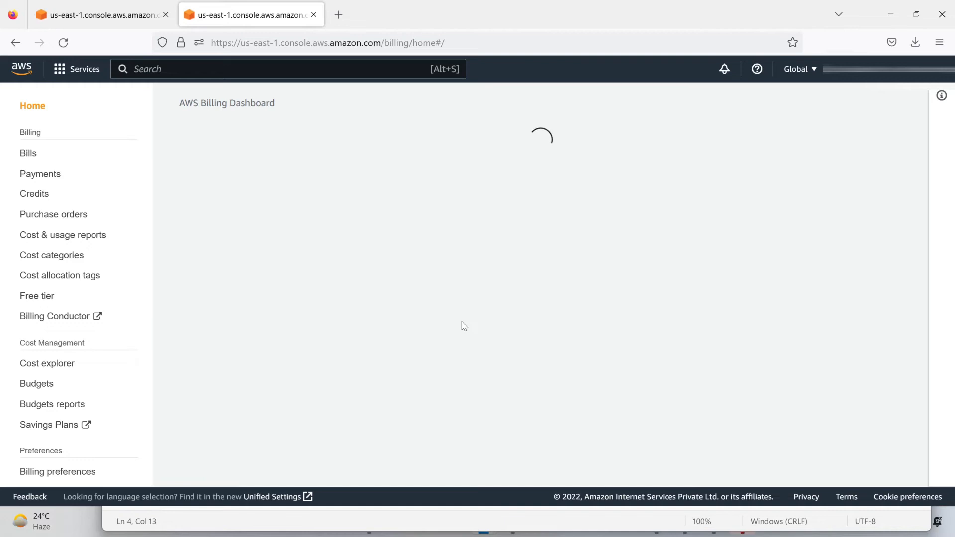
left_click(63, 234)
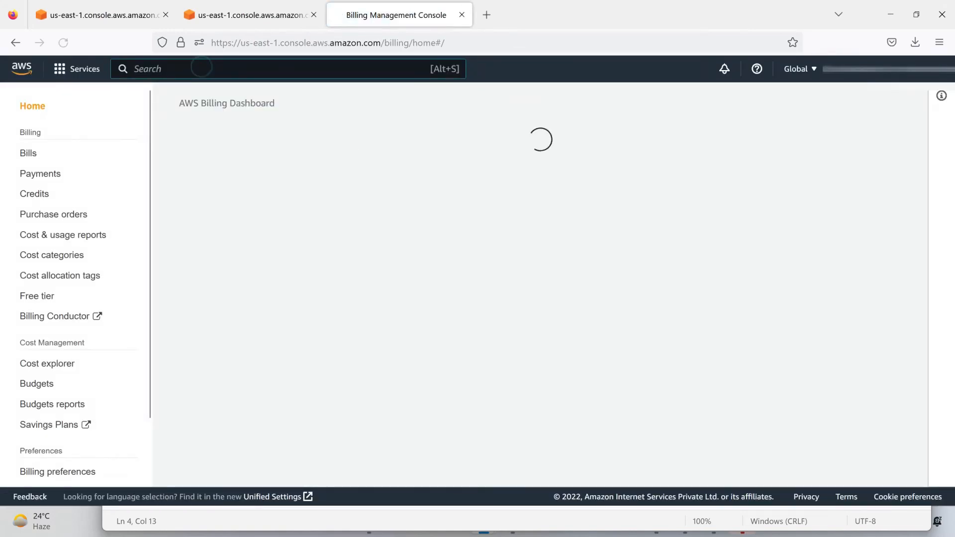
type("rec2")
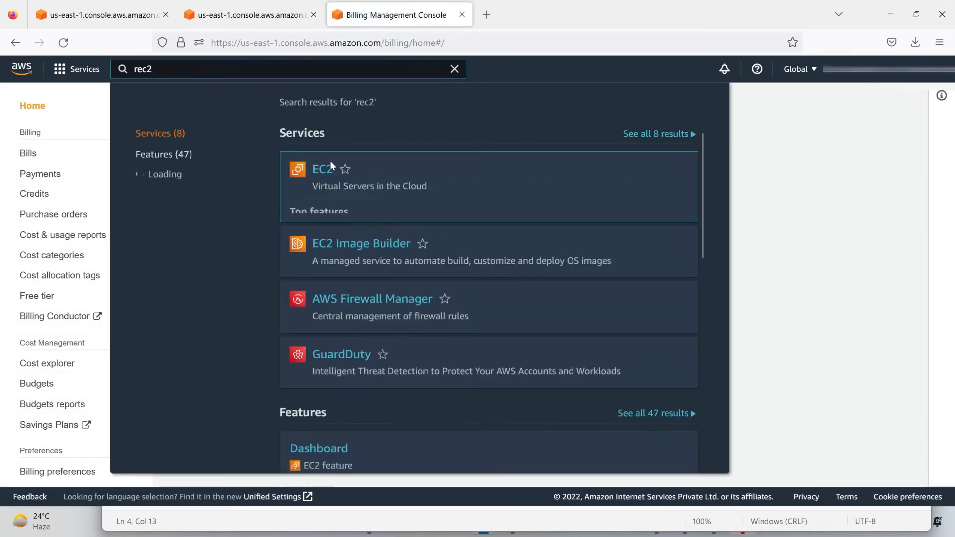
left_click(323, 169)
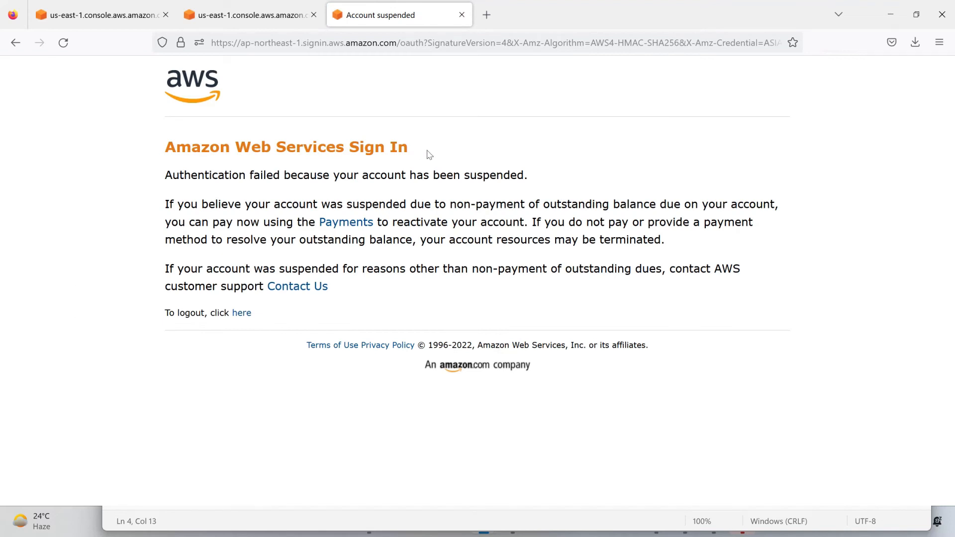
triple_click(285, 147)
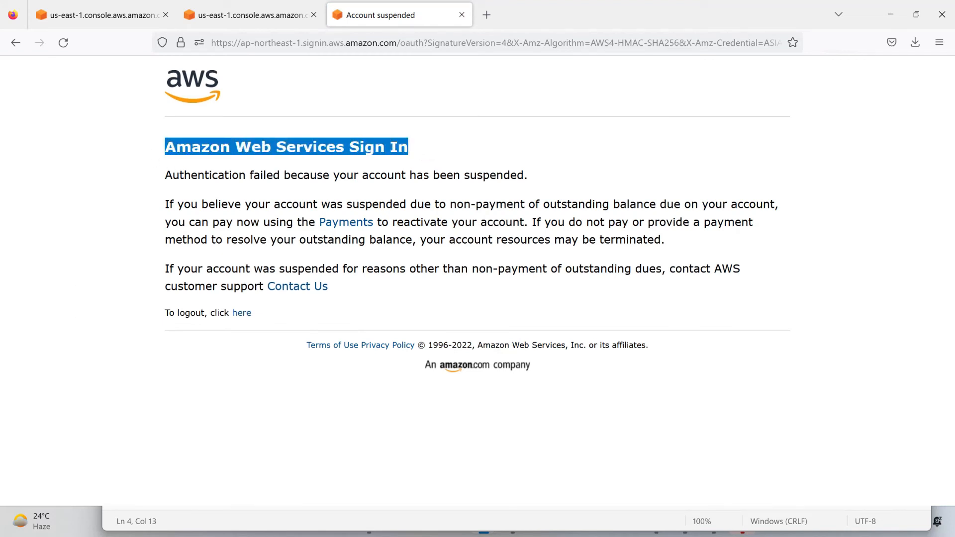
left_click_drag(312, 175, 424, 175)
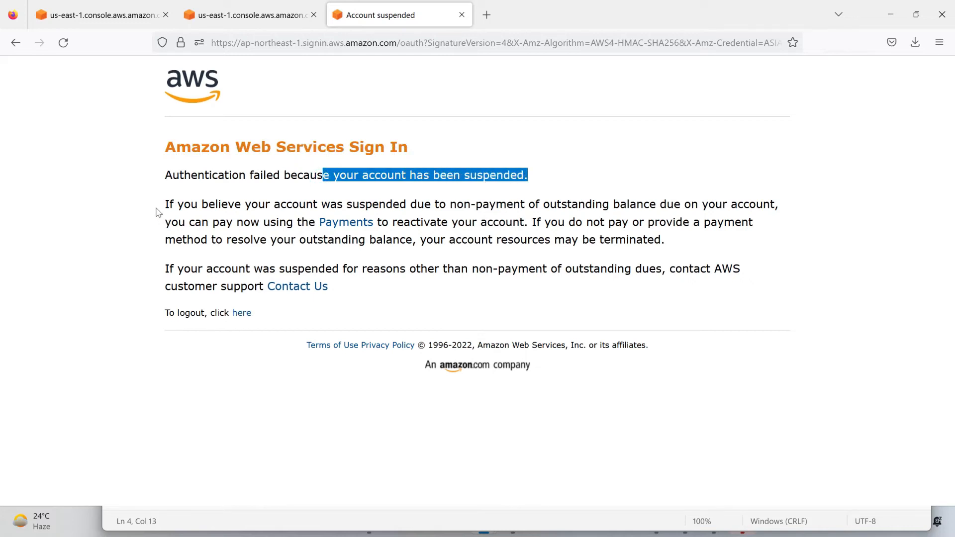
mouse_move(365, 217)
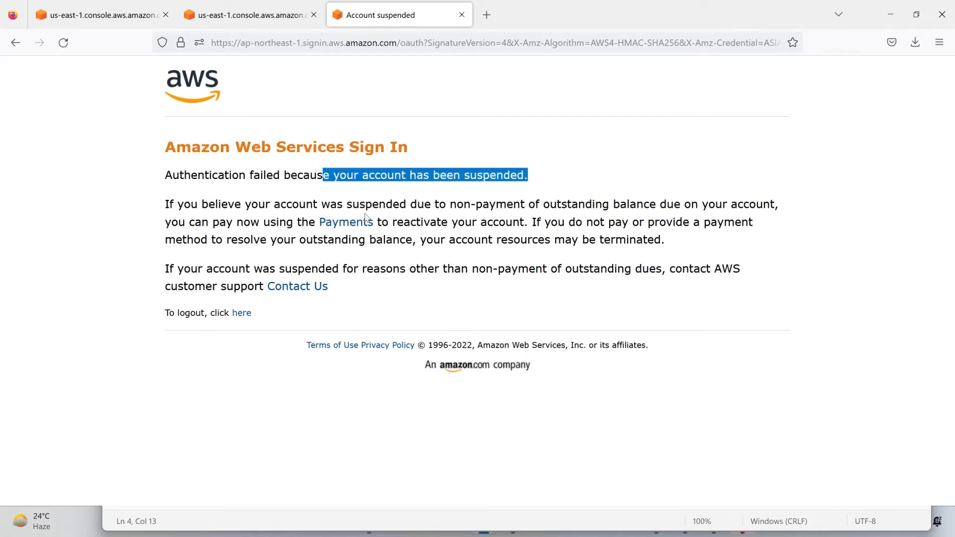
left_click_drag(400, 204, 603, 204)
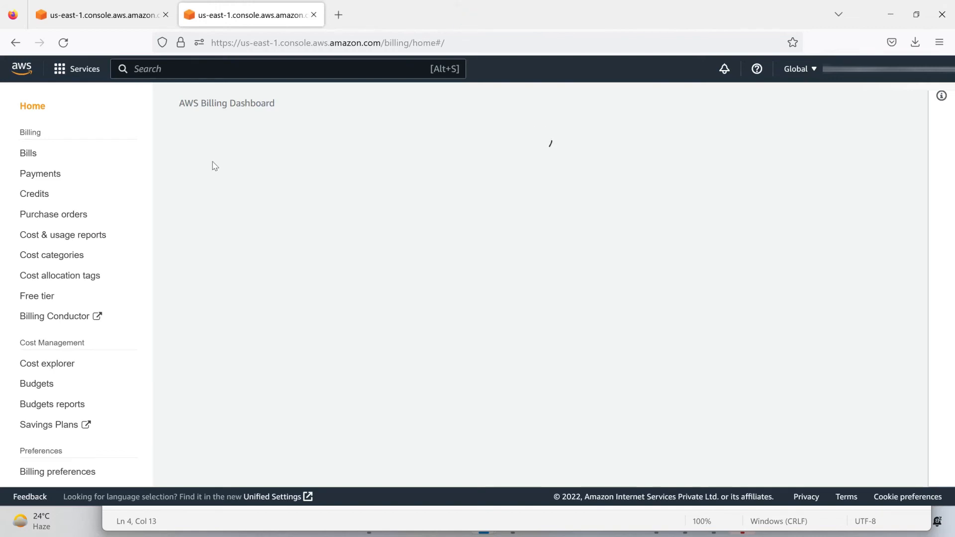
Step: Go to Payments to see the four November 15, 2022 payment transactions
left_click(40, 173)
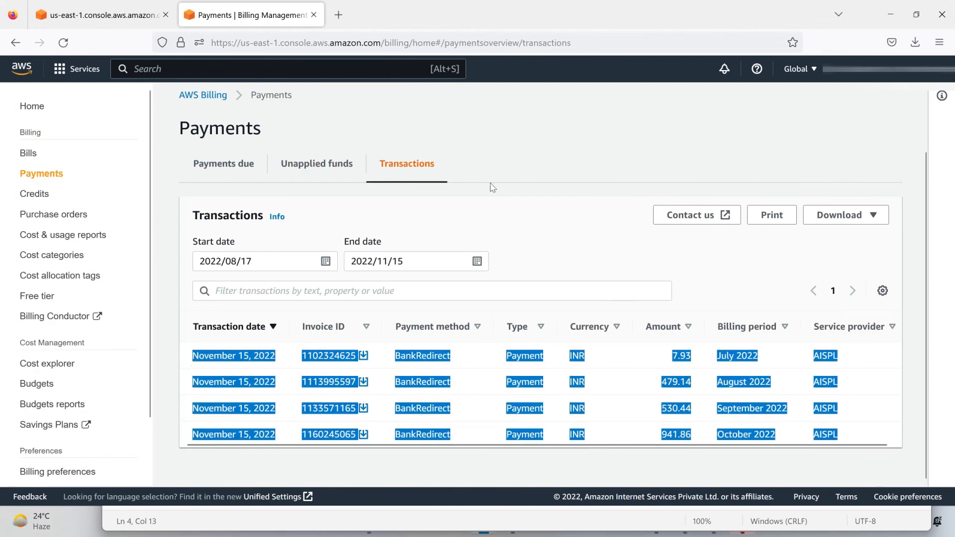
mouse_move(516, 201)
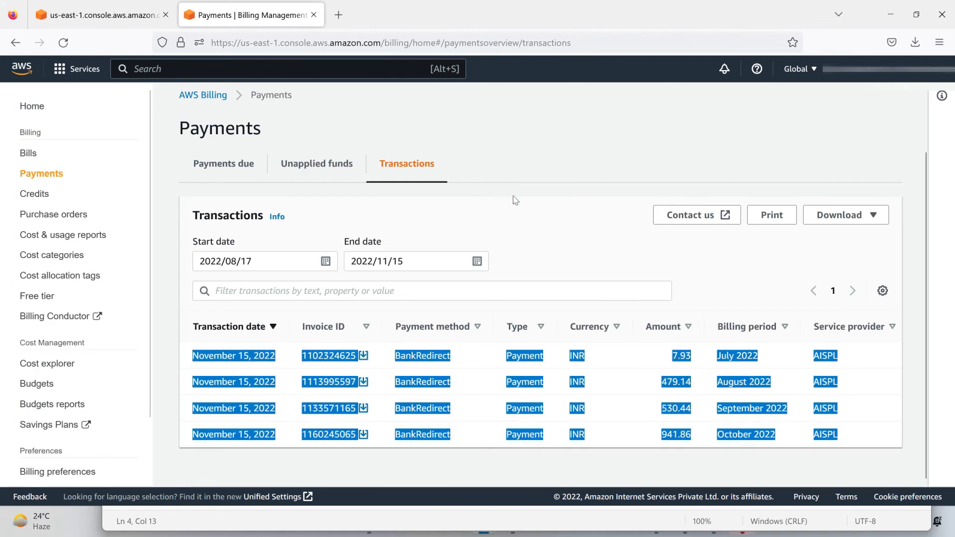